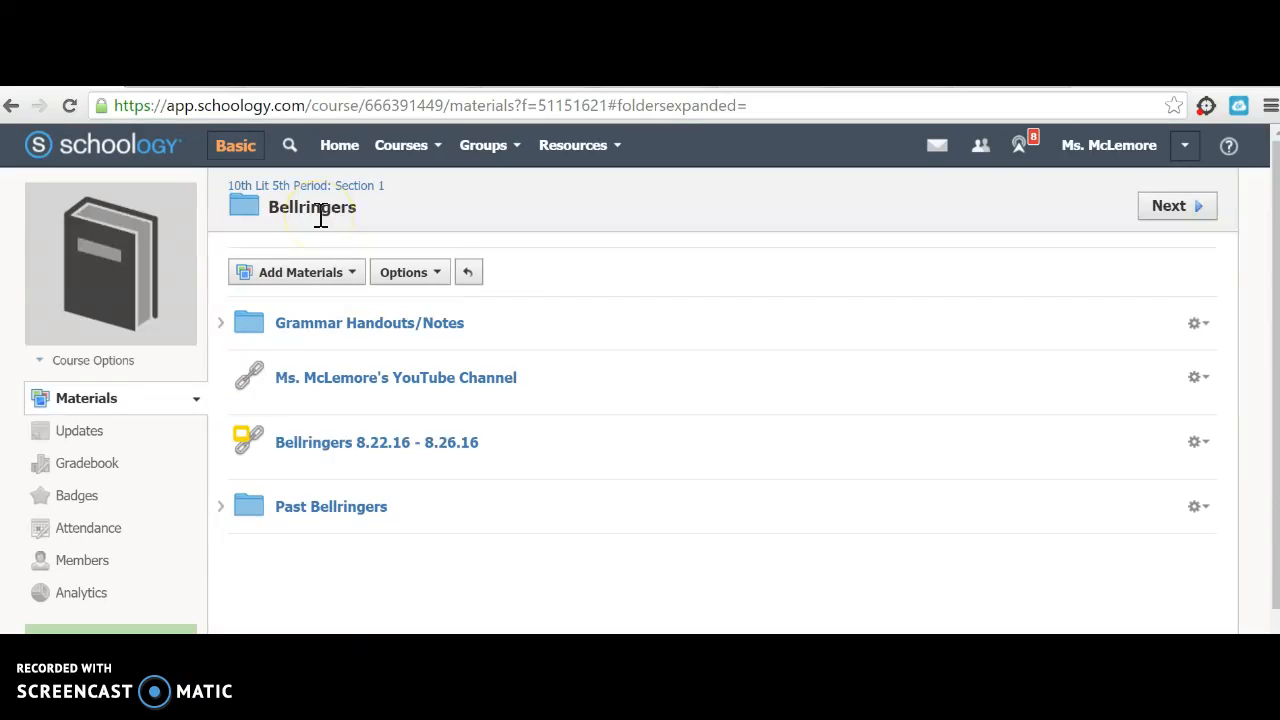
- Open the Bellringers Grammar Handouts/Notes folder, which lists the capitalization lesson and its quiz
click(369, 322)
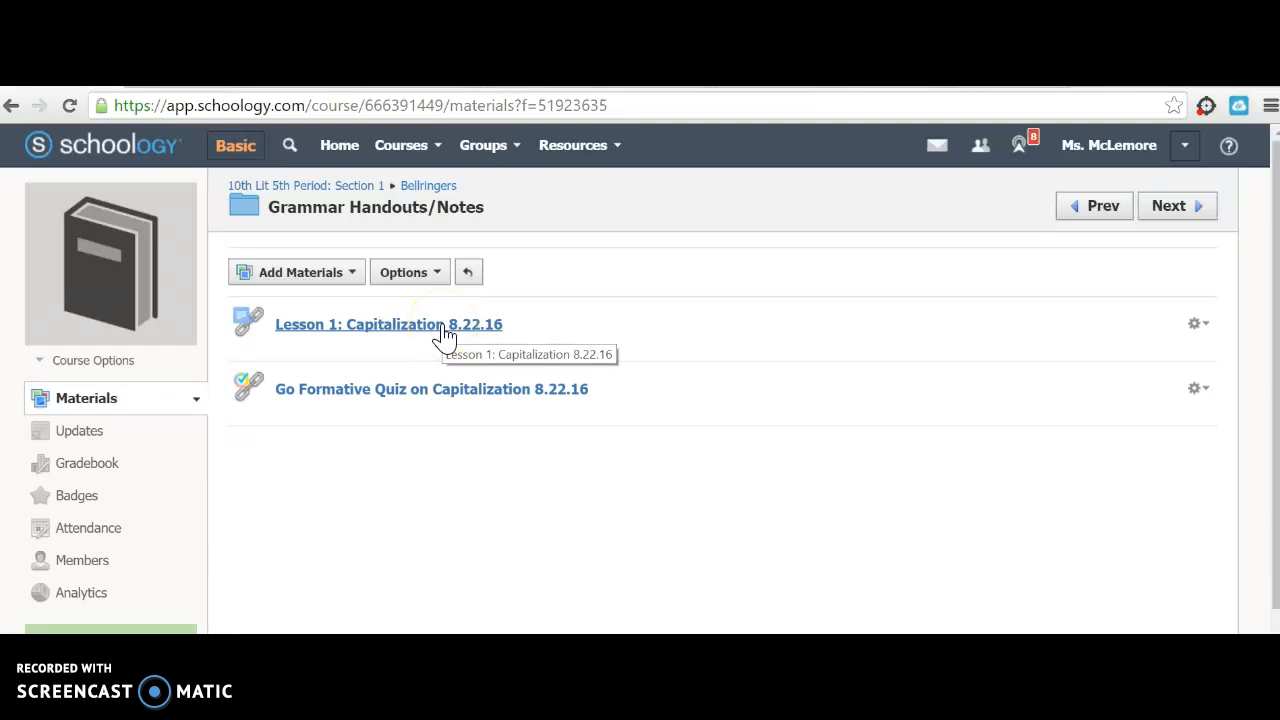
mouse_move(497, 413)
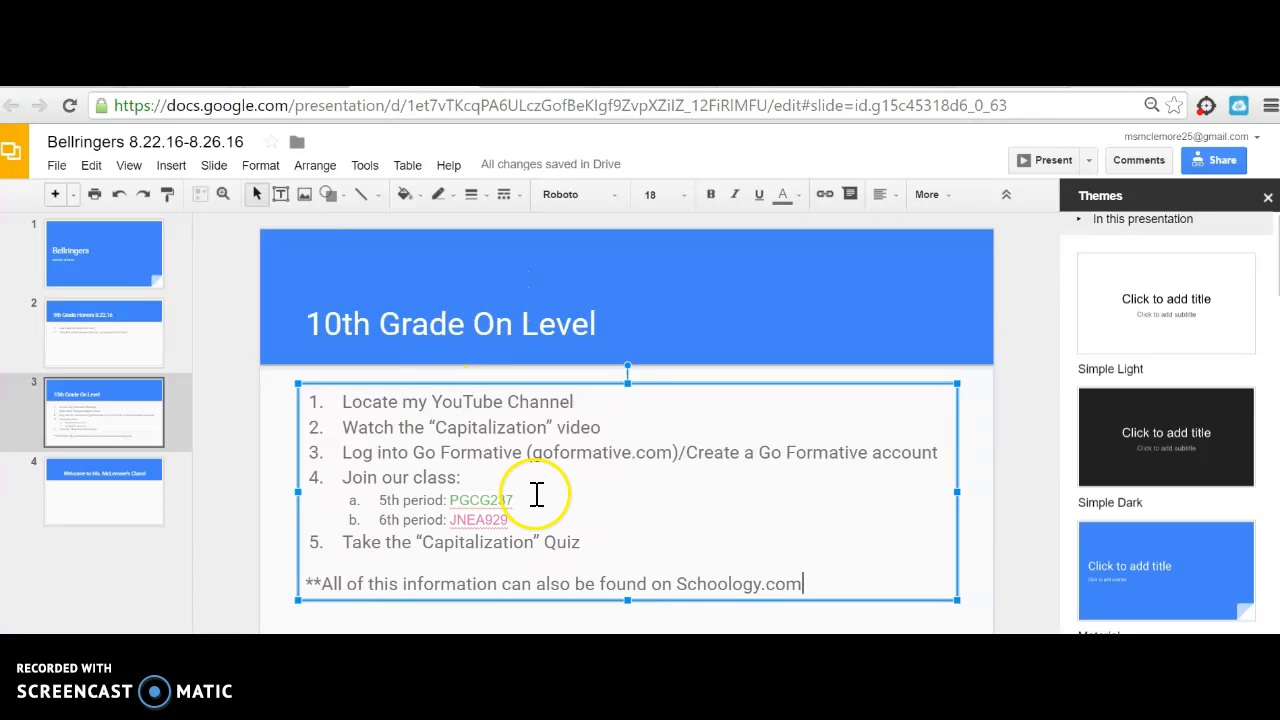
mouse_move(438, 505)
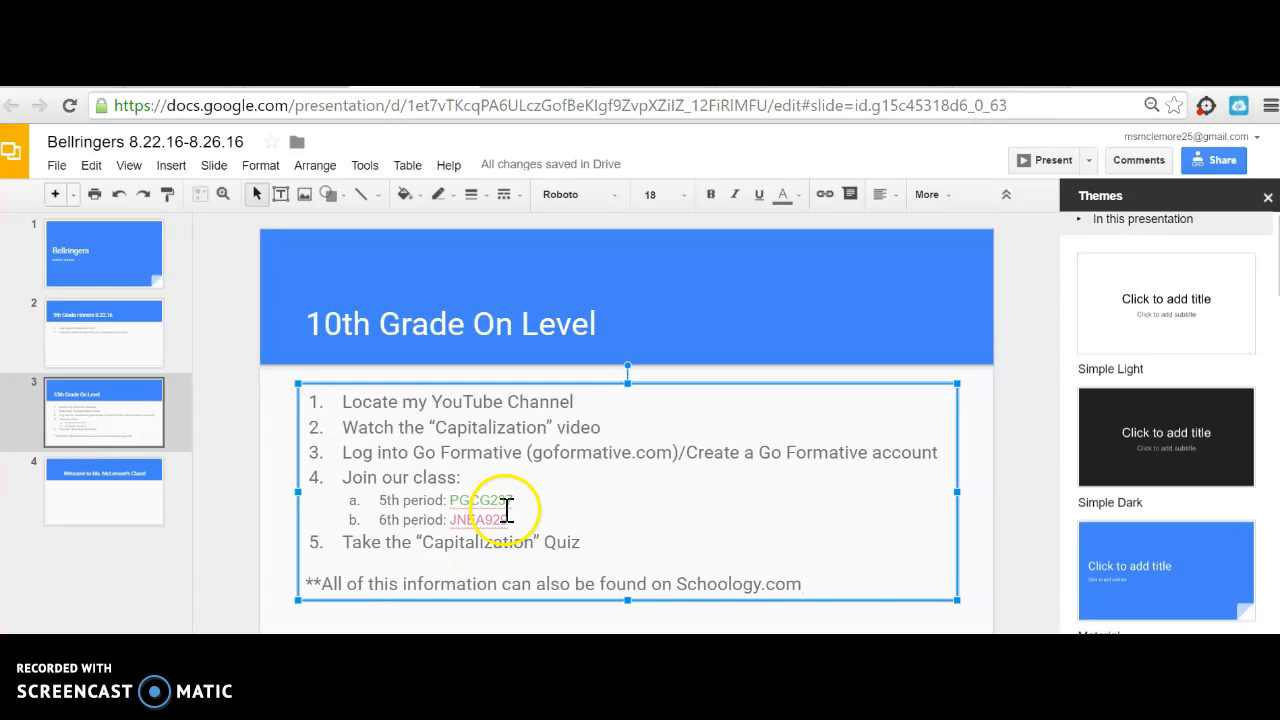
mouse_move(910, 463)
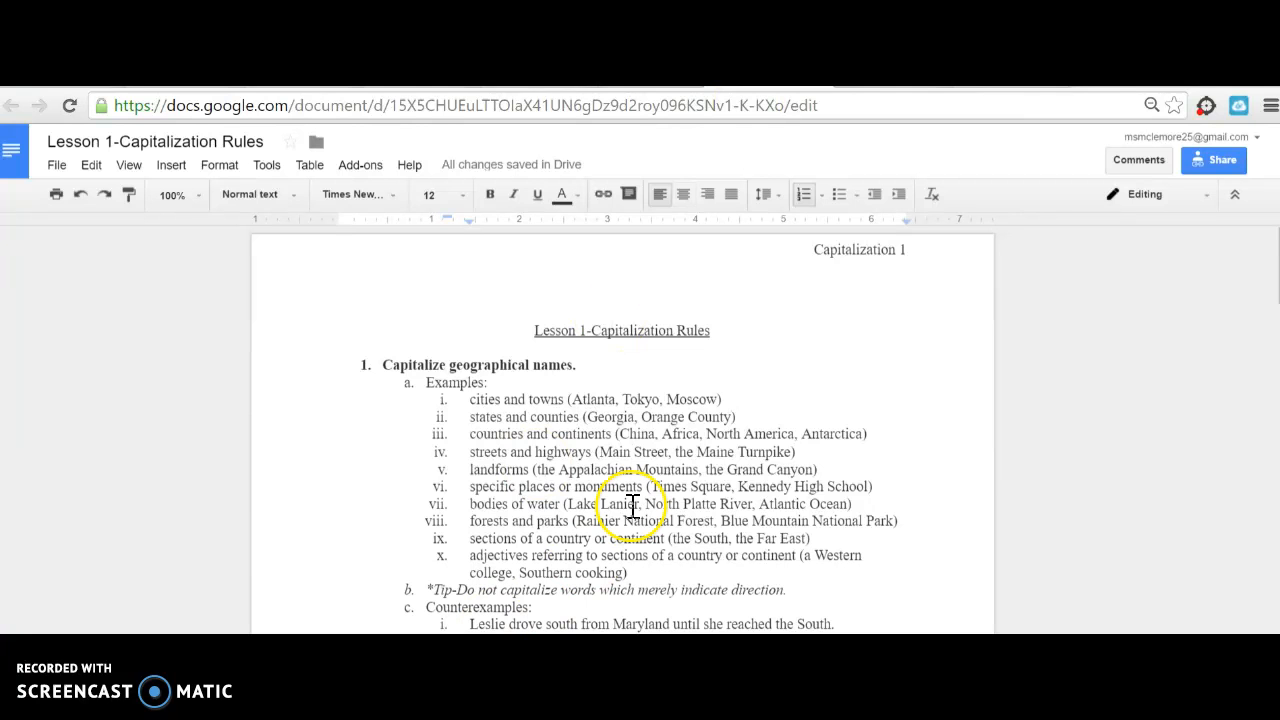
- Scroll through the geographical names and days-of-the-week rules, then back to the top
scroll(down, 3)
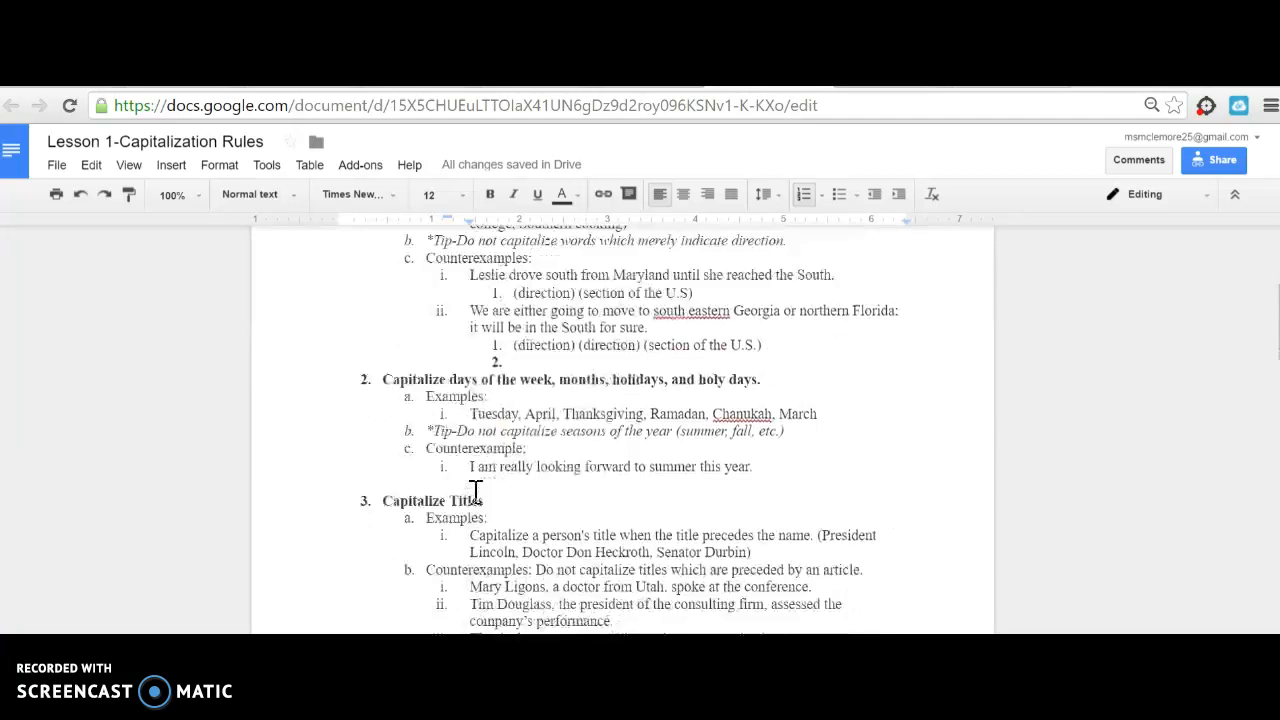
scroll(up, 3)
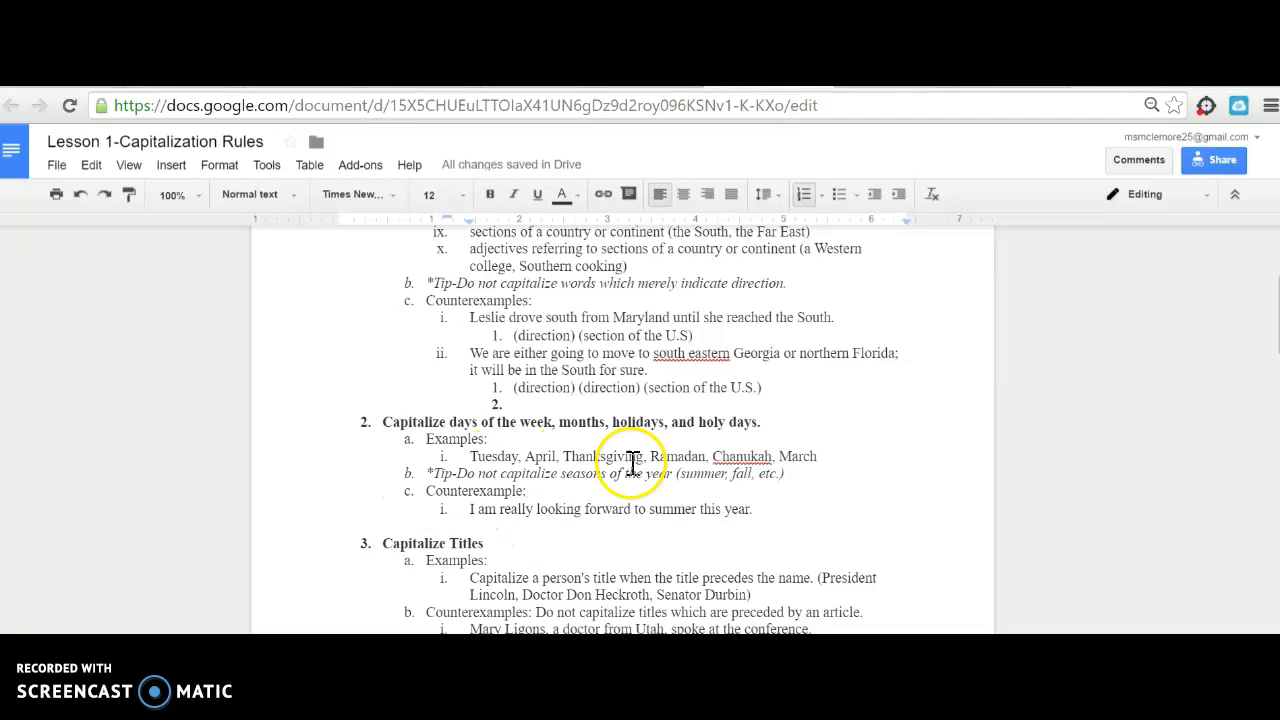
mouse_move(449, 543)
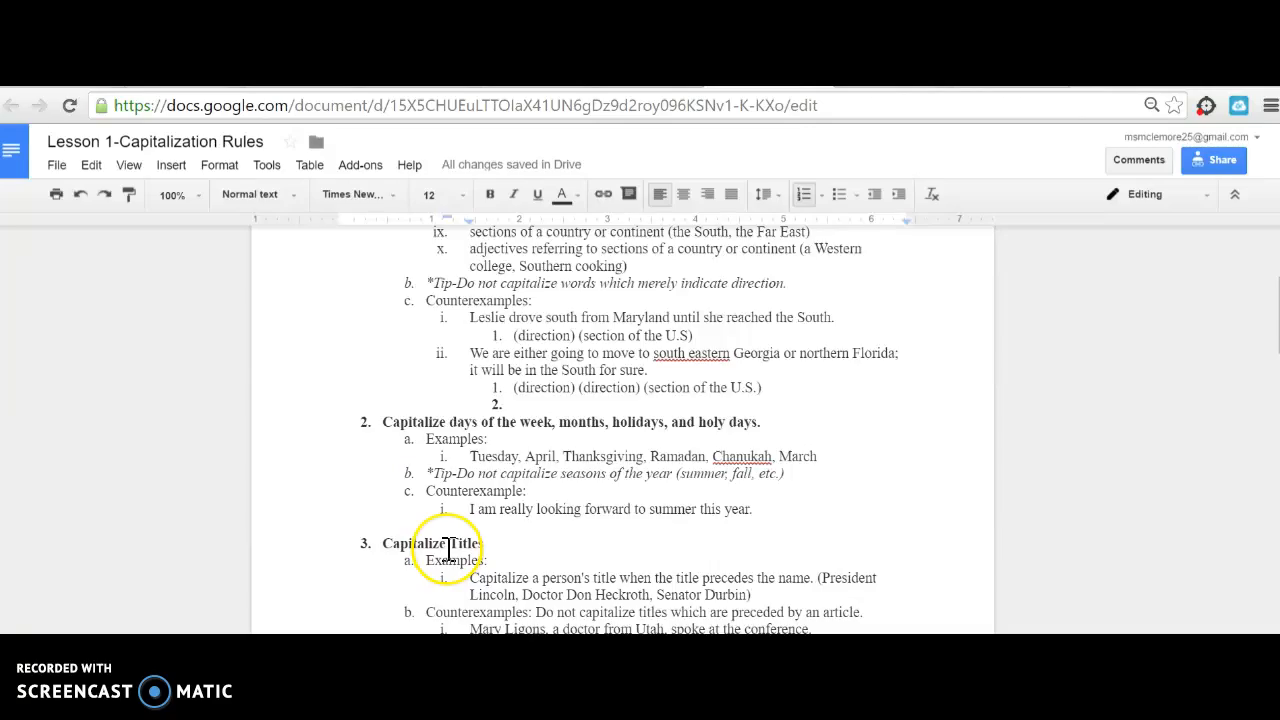
scroll(up, 3)
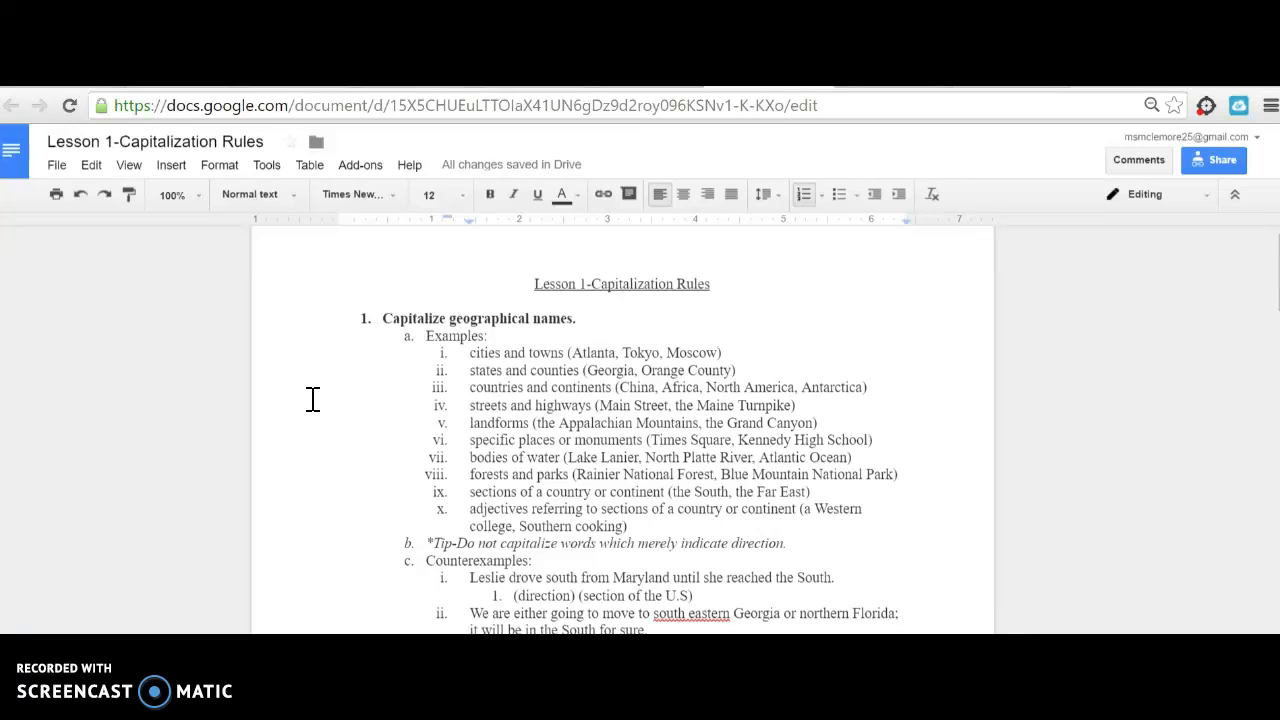
mouse_move(327, 425)
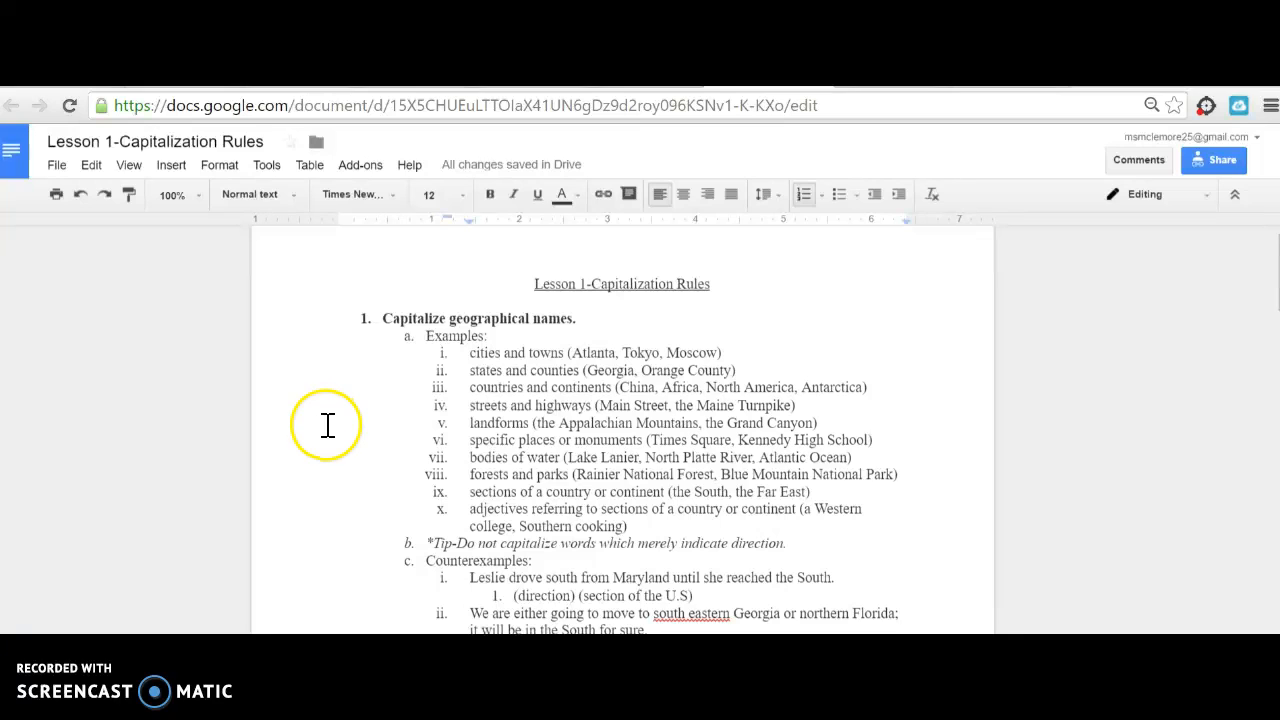
mouse_move(351, 510)
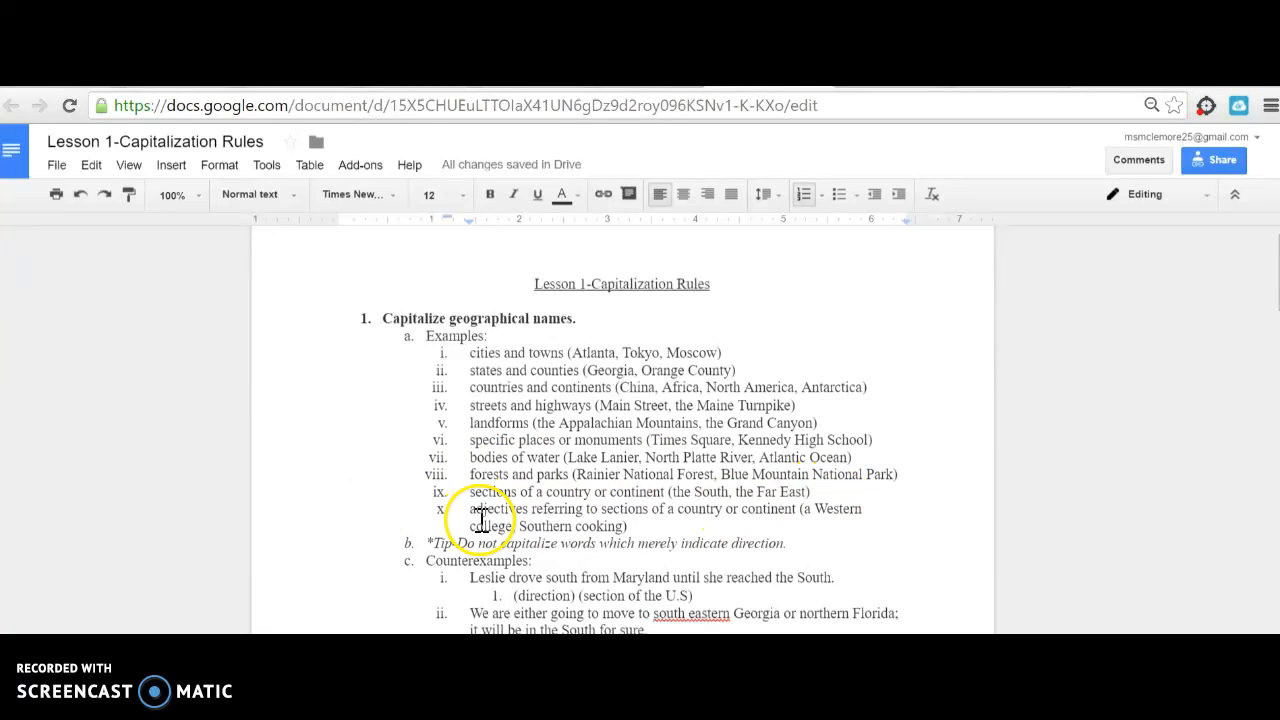
scroll(down, 3)
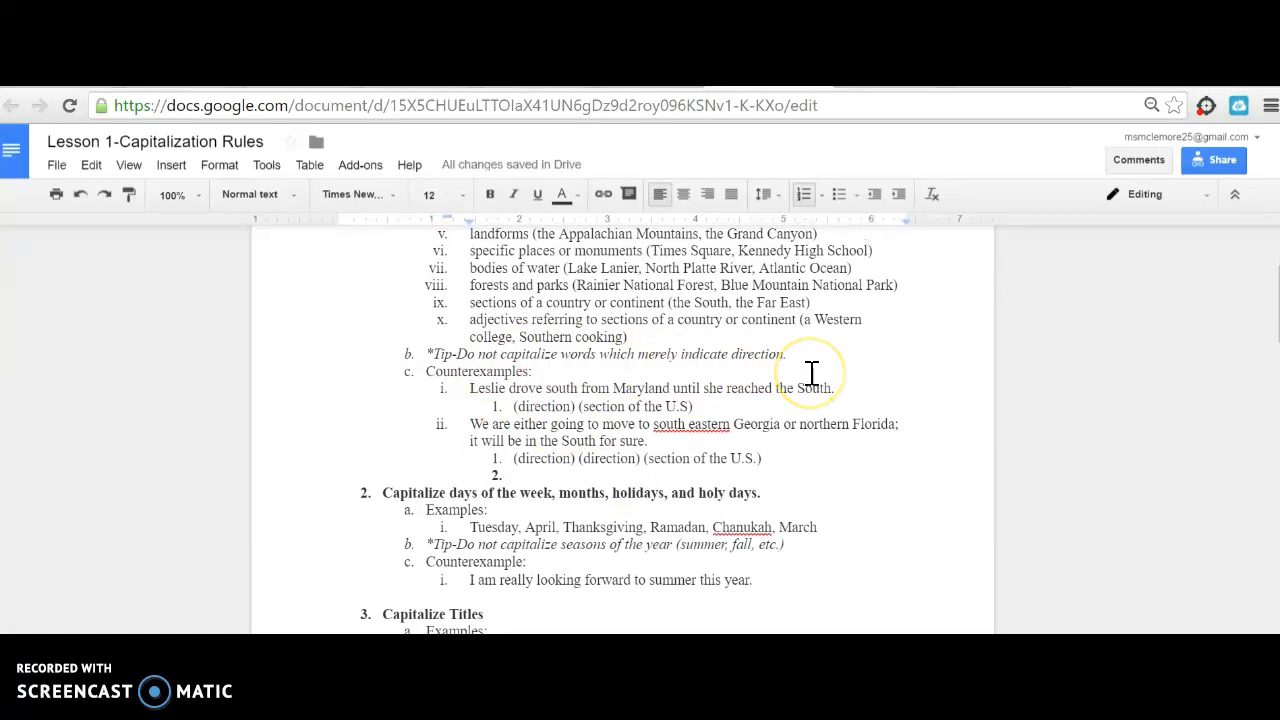
mouse_move(648, 390)
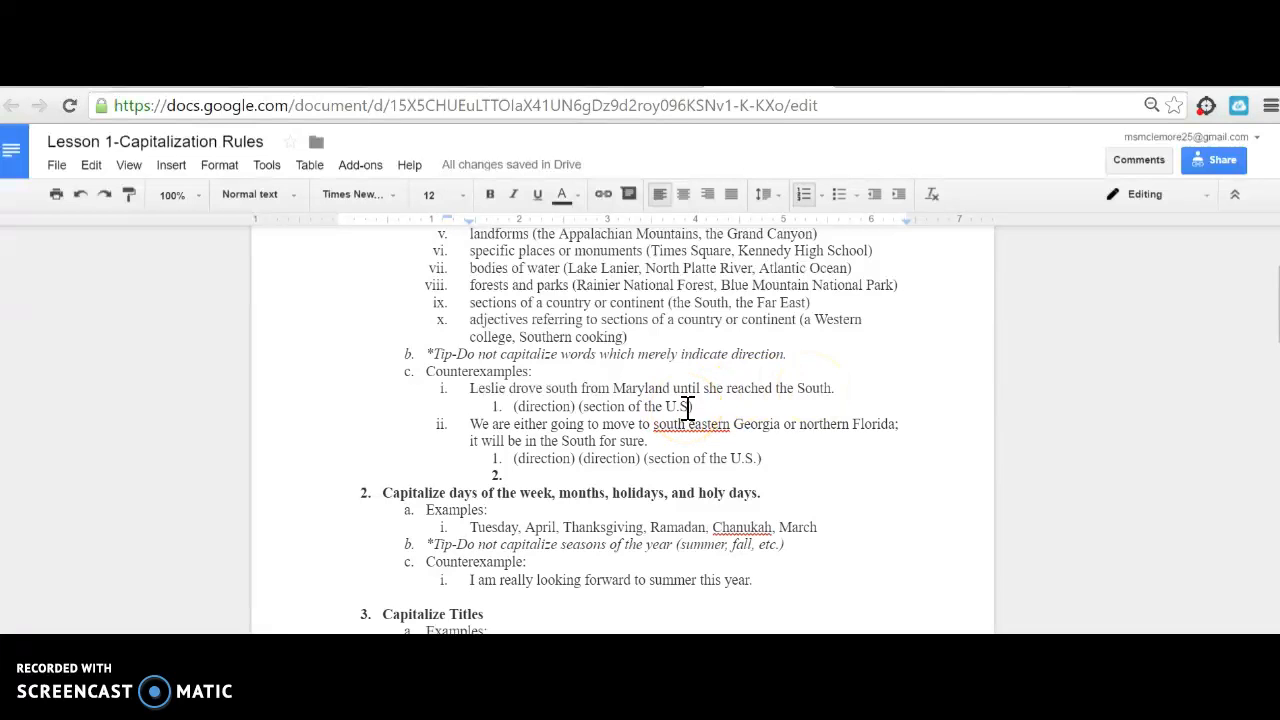
mouse_move(867, 384)
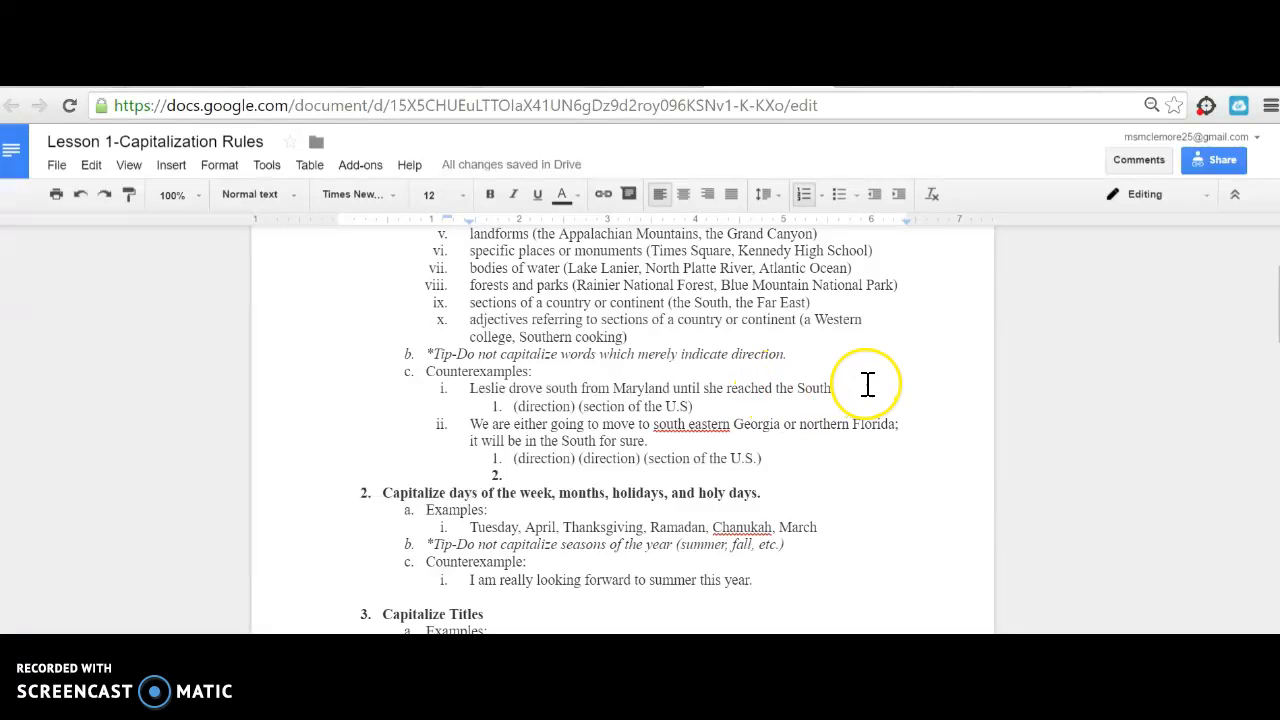
mouse_move(870, 392)
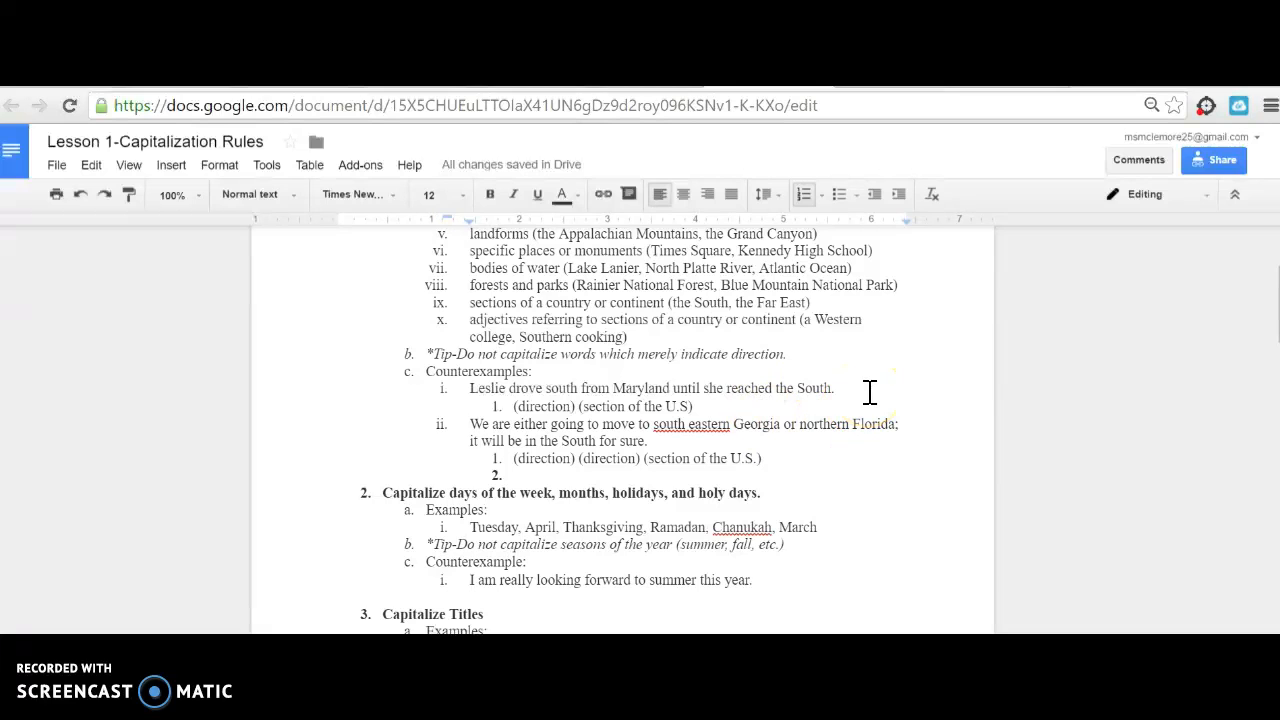
- Place the cursor in the second counterexample sentence containing 'south eastern'
click(470, 424)
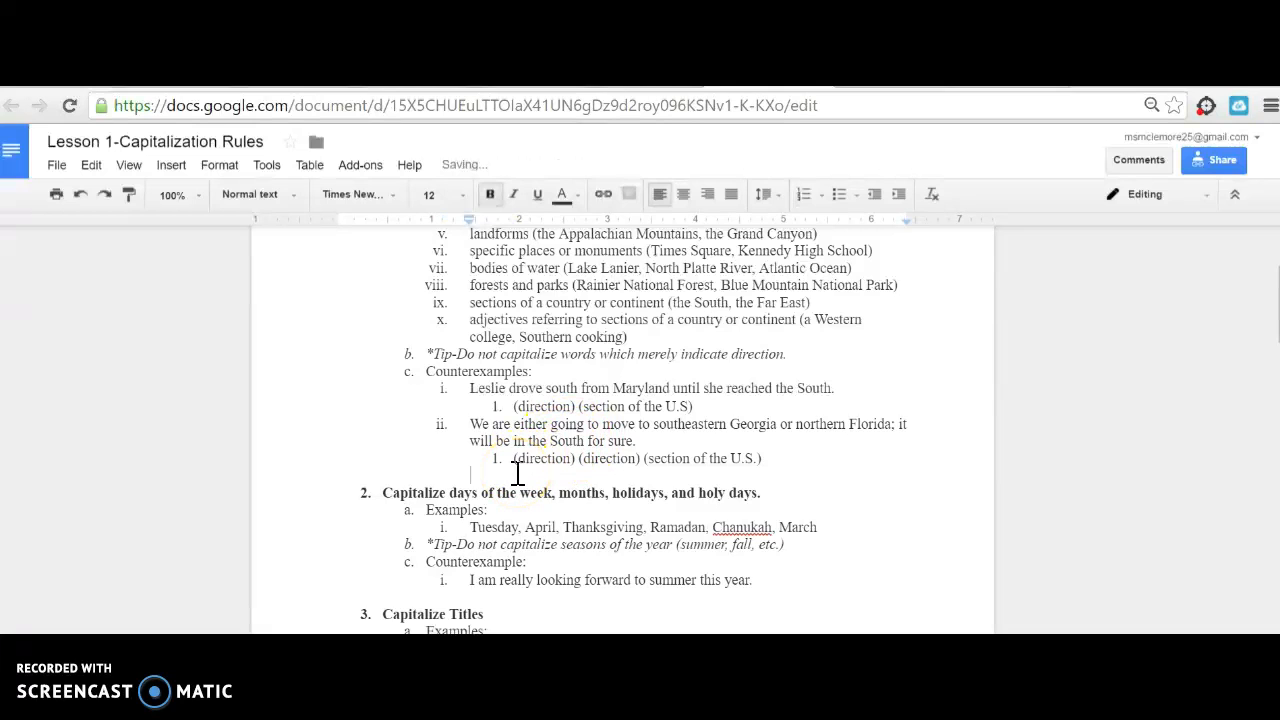
scroll(down, 3)
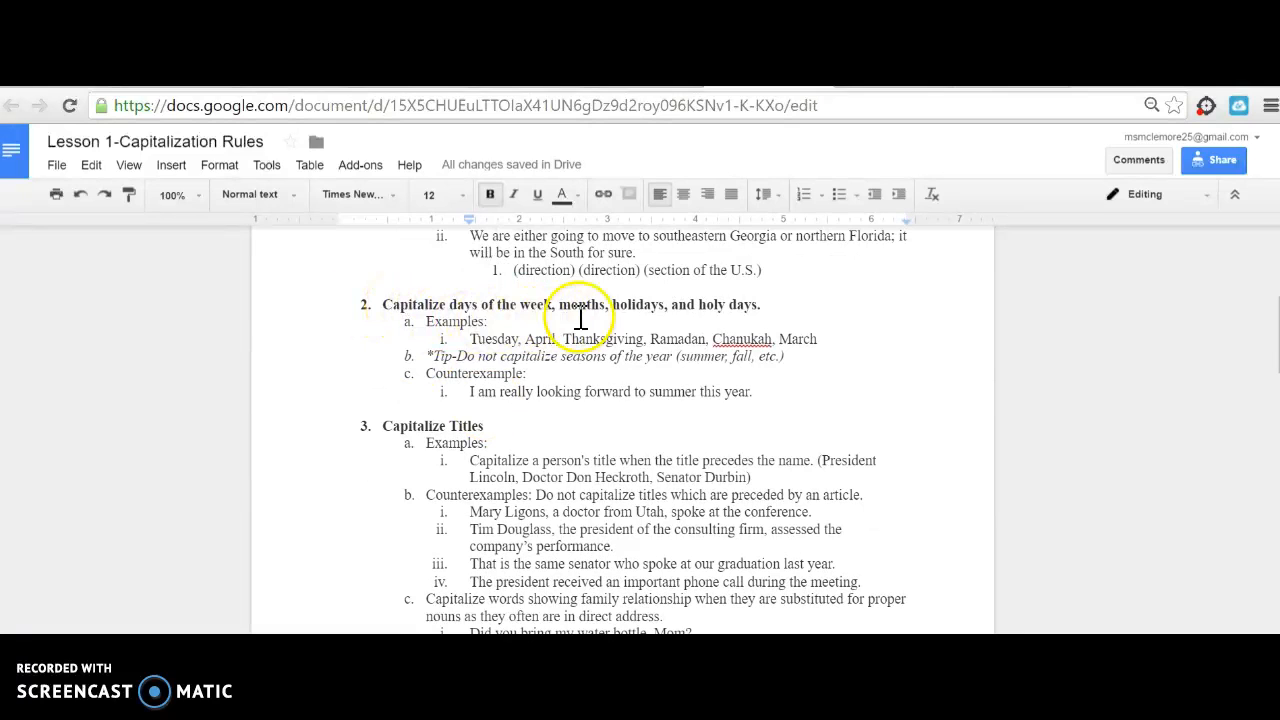
mouse_move(750, 340)
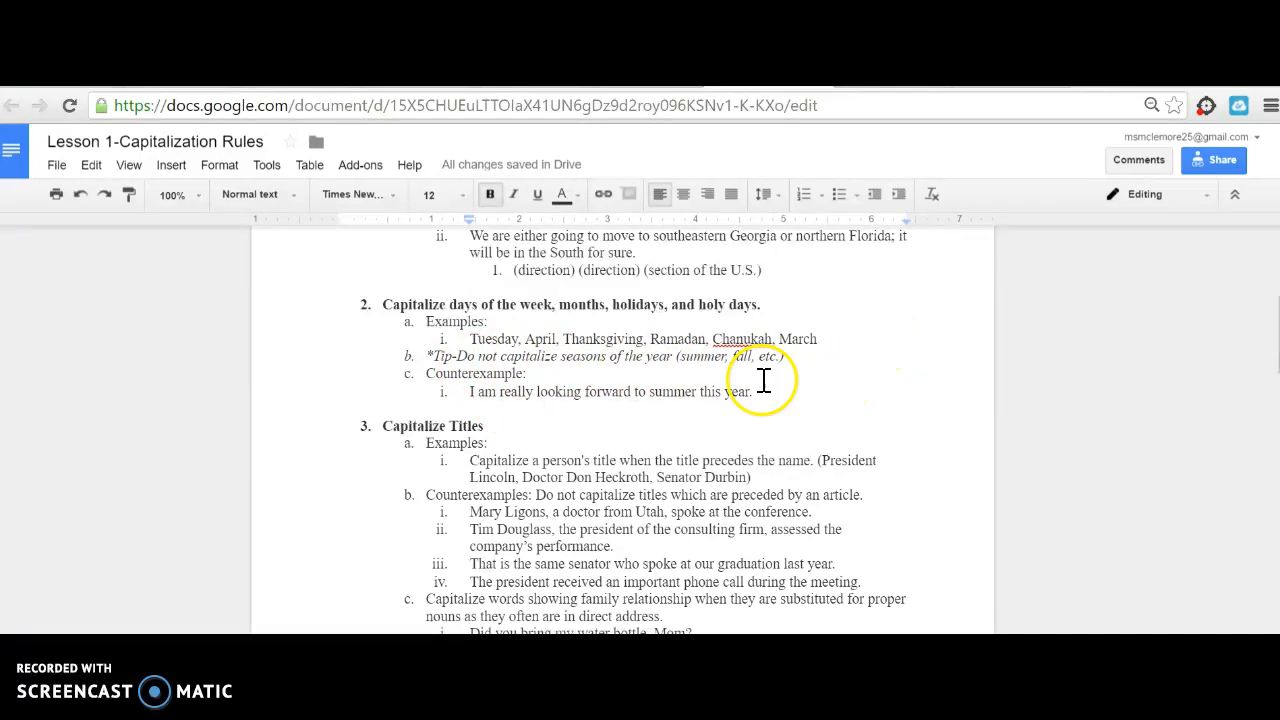
- Scroll down to rule 4's family relationship heading, tip and counterexamples
scroll(down, 3)
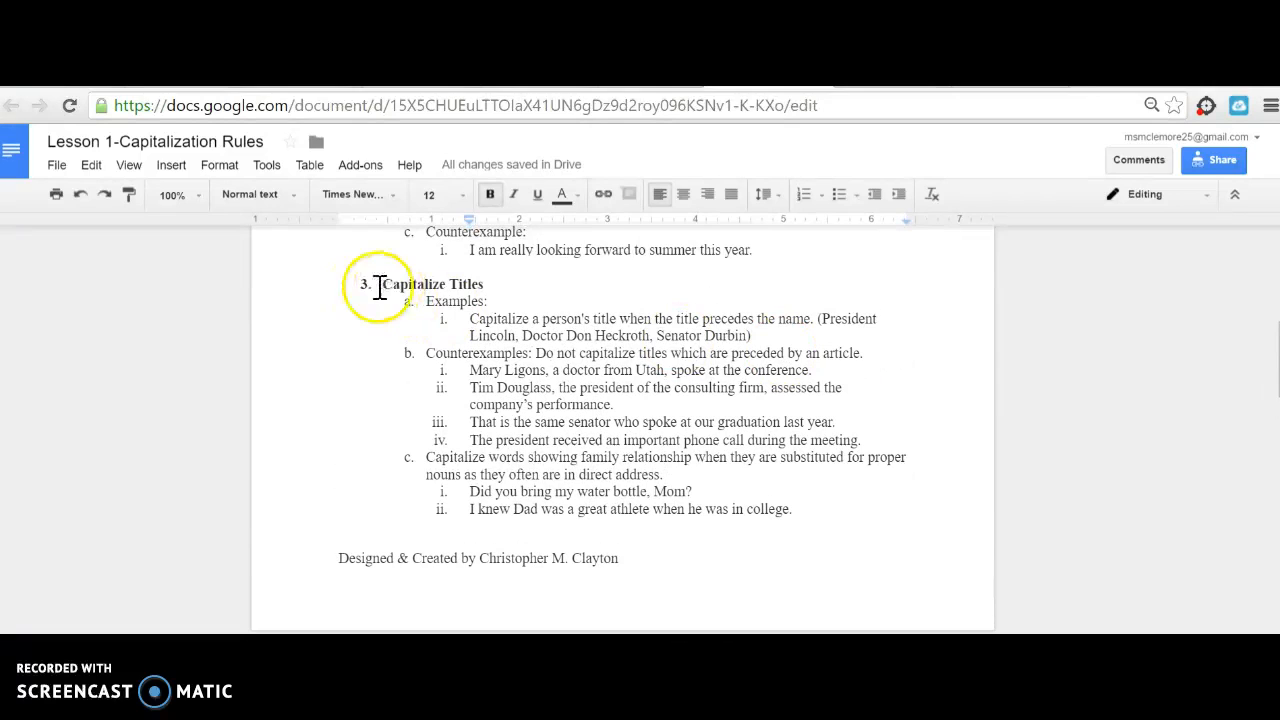
mouse_move(887, 320)
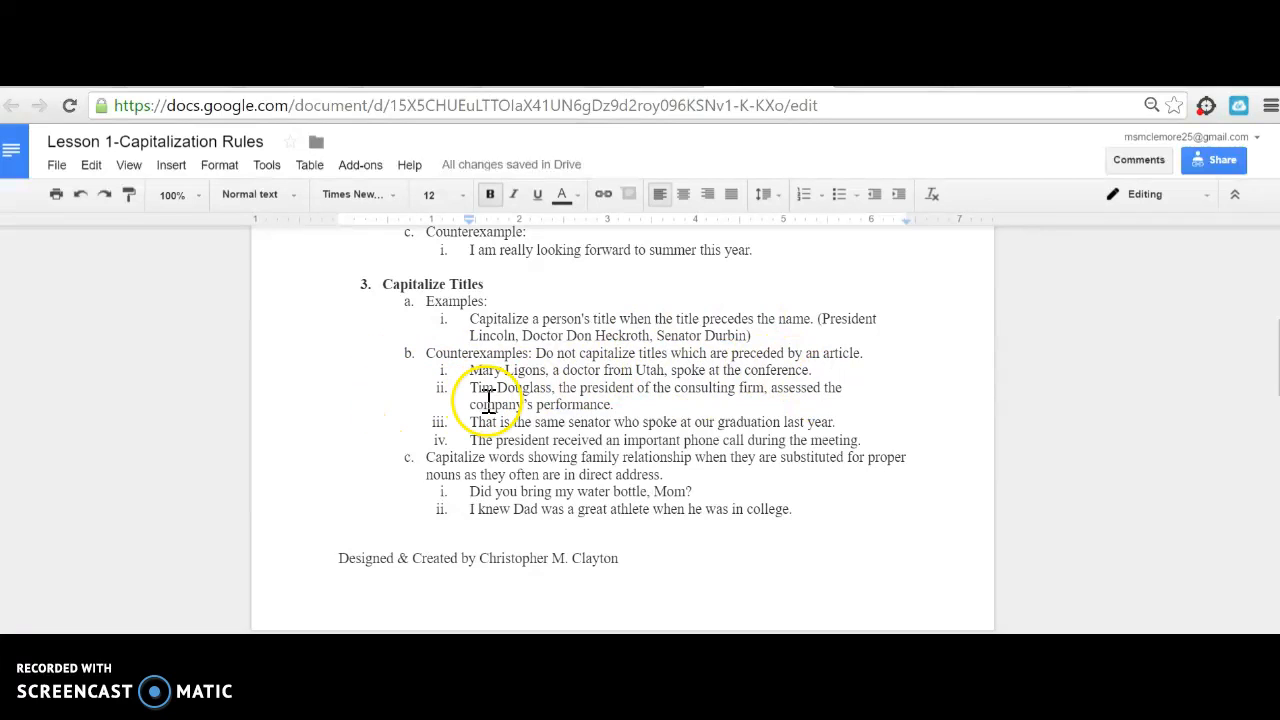
scroll(down, 3)
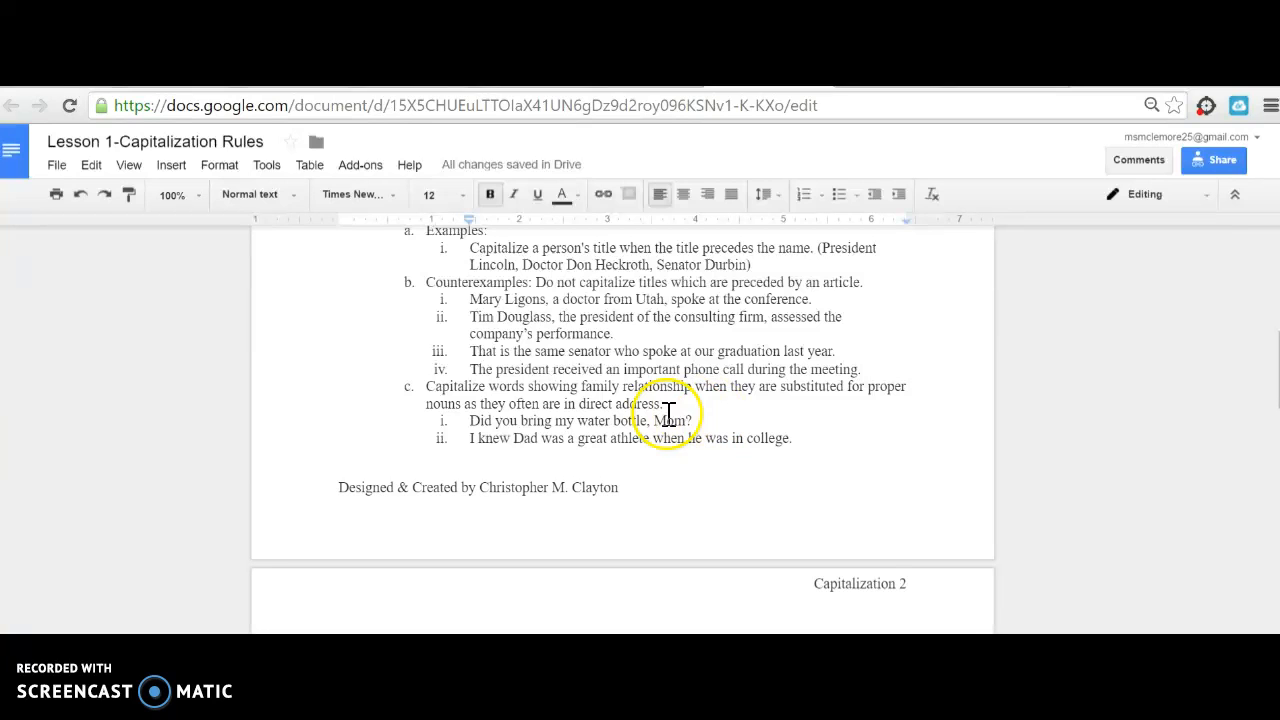
scroll(down, 3)
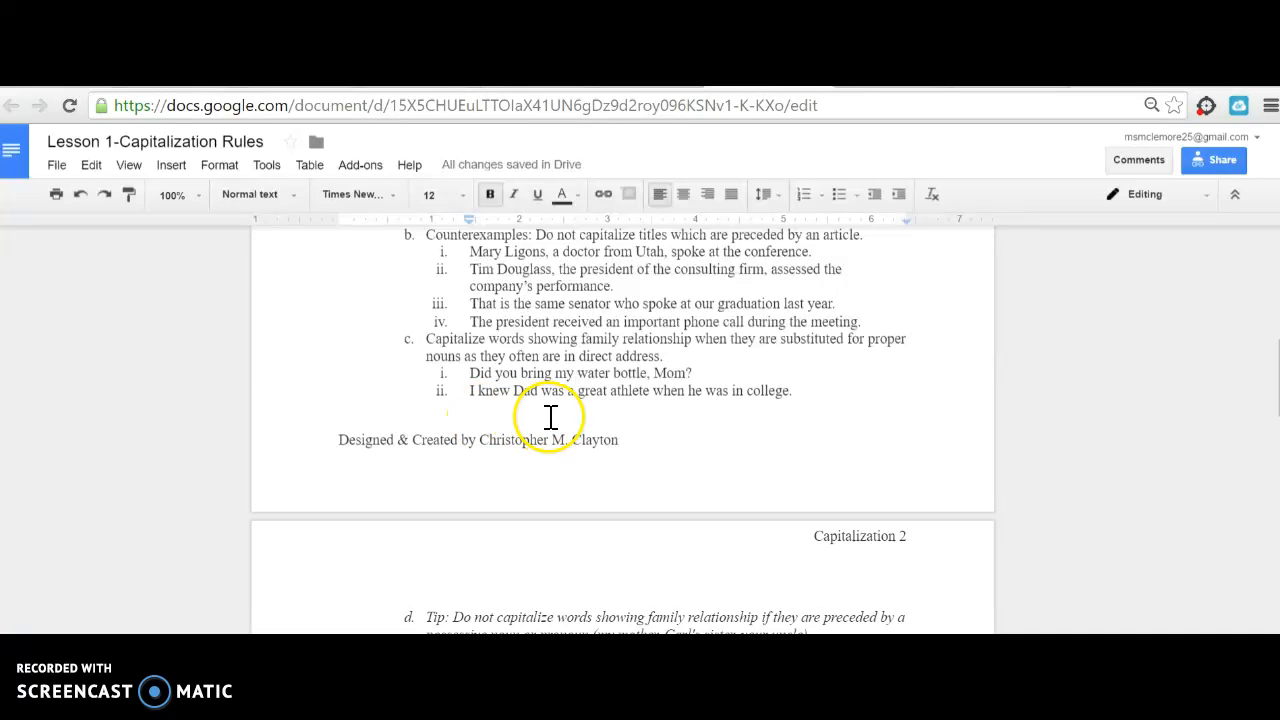
scroll(down, 3)
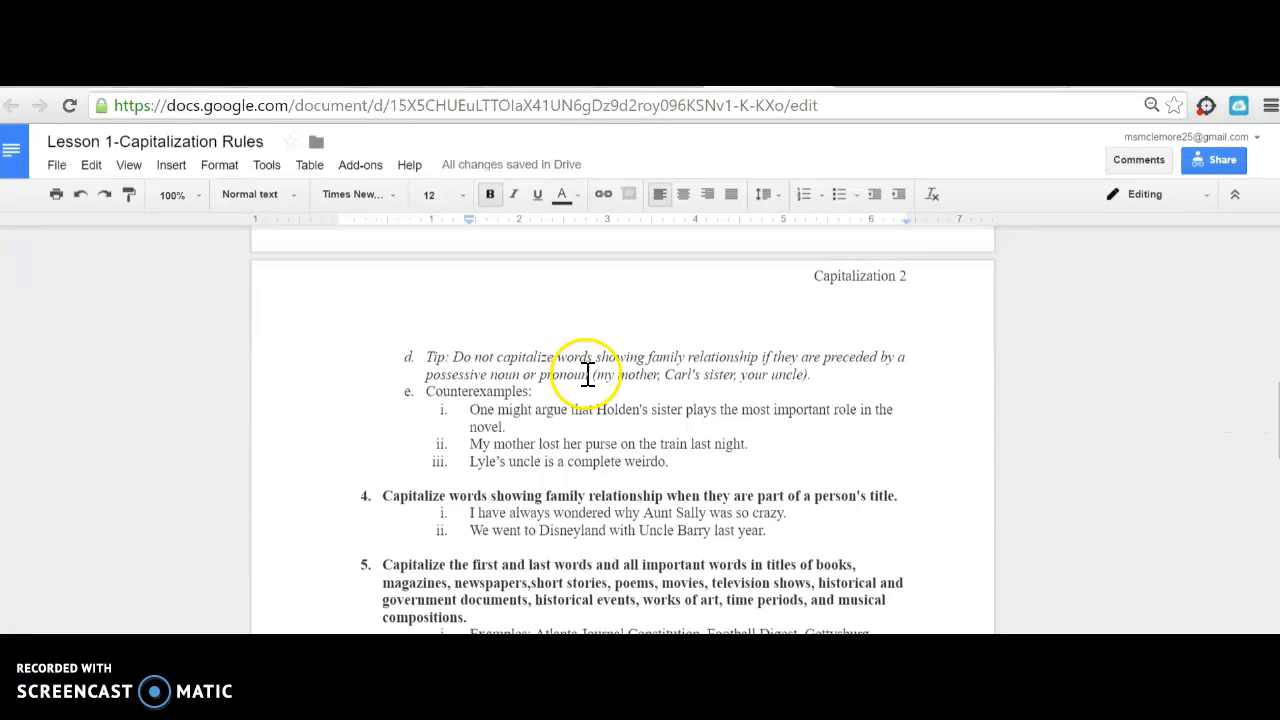
mouse_move(560, 418)
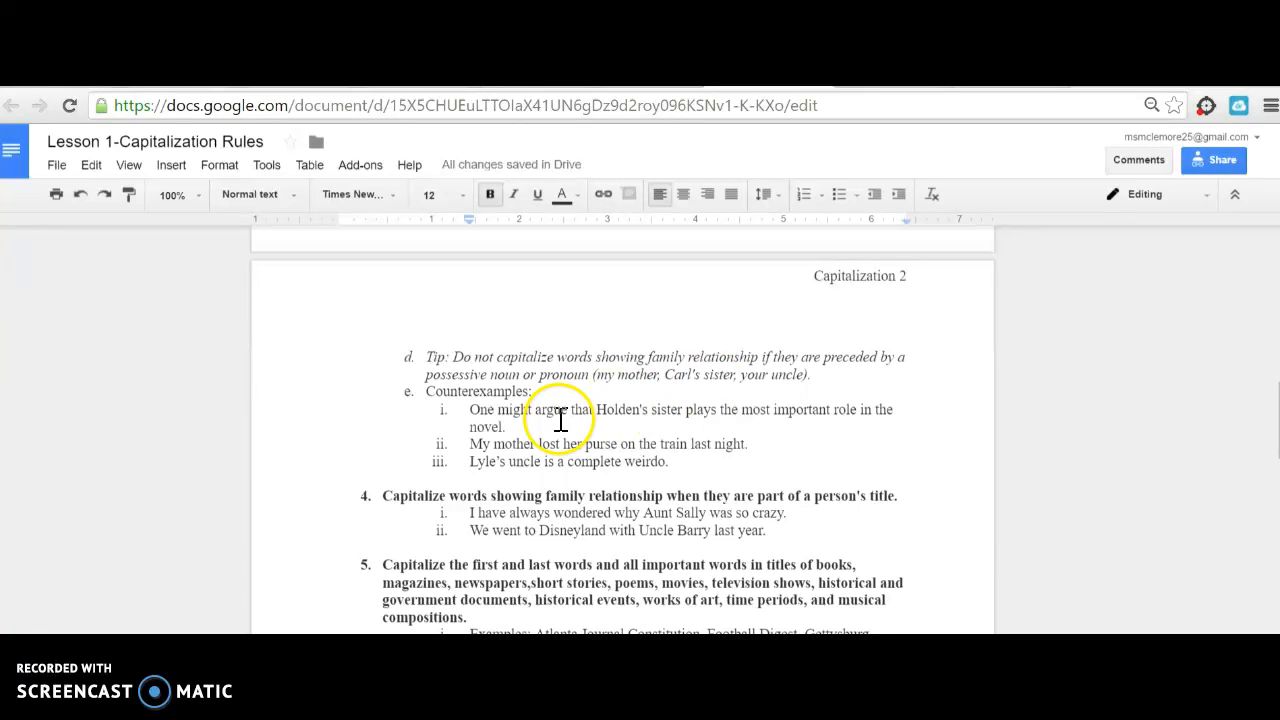
mouse_move(670, 420)
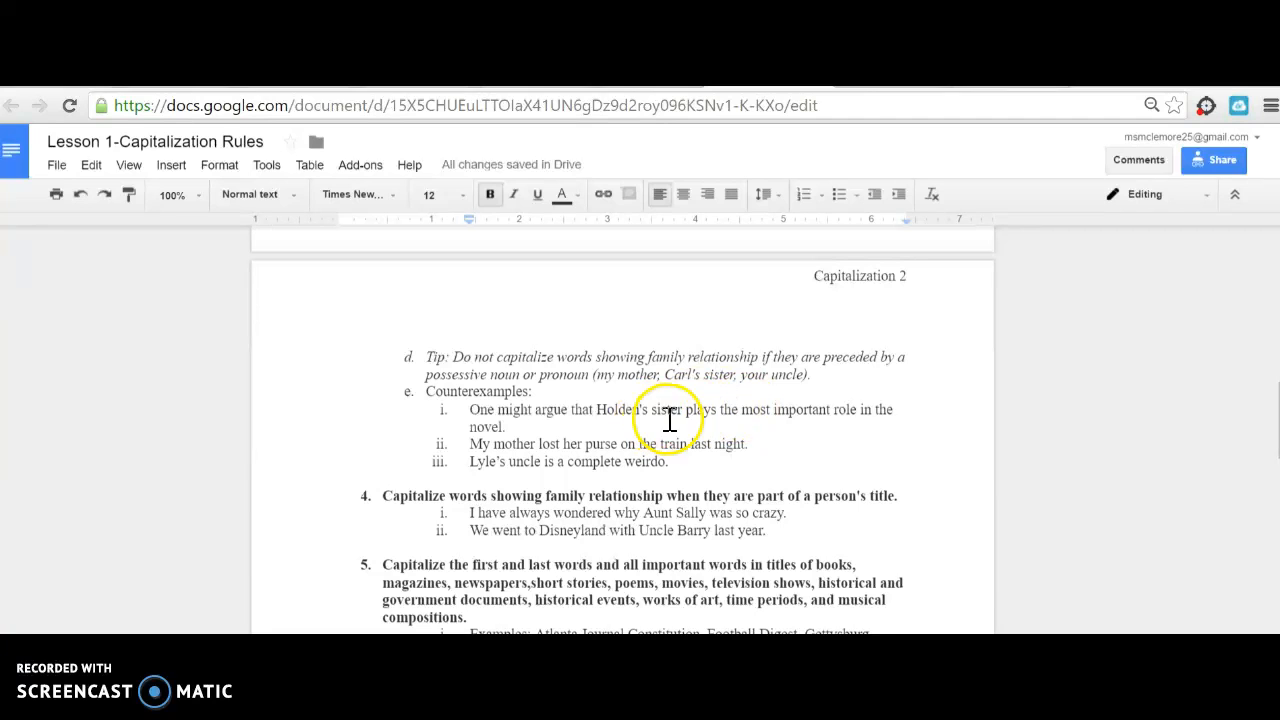
mouse_move(558, 440)
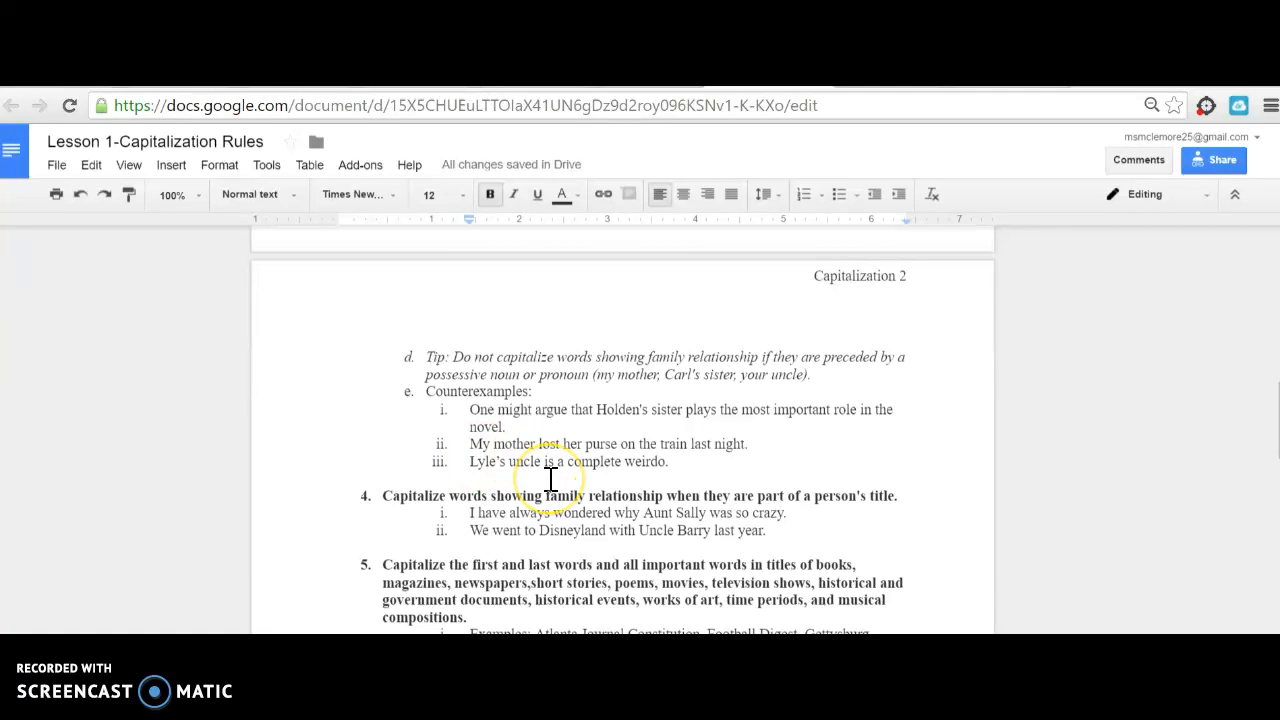
scroll(down, 3)
text(s)
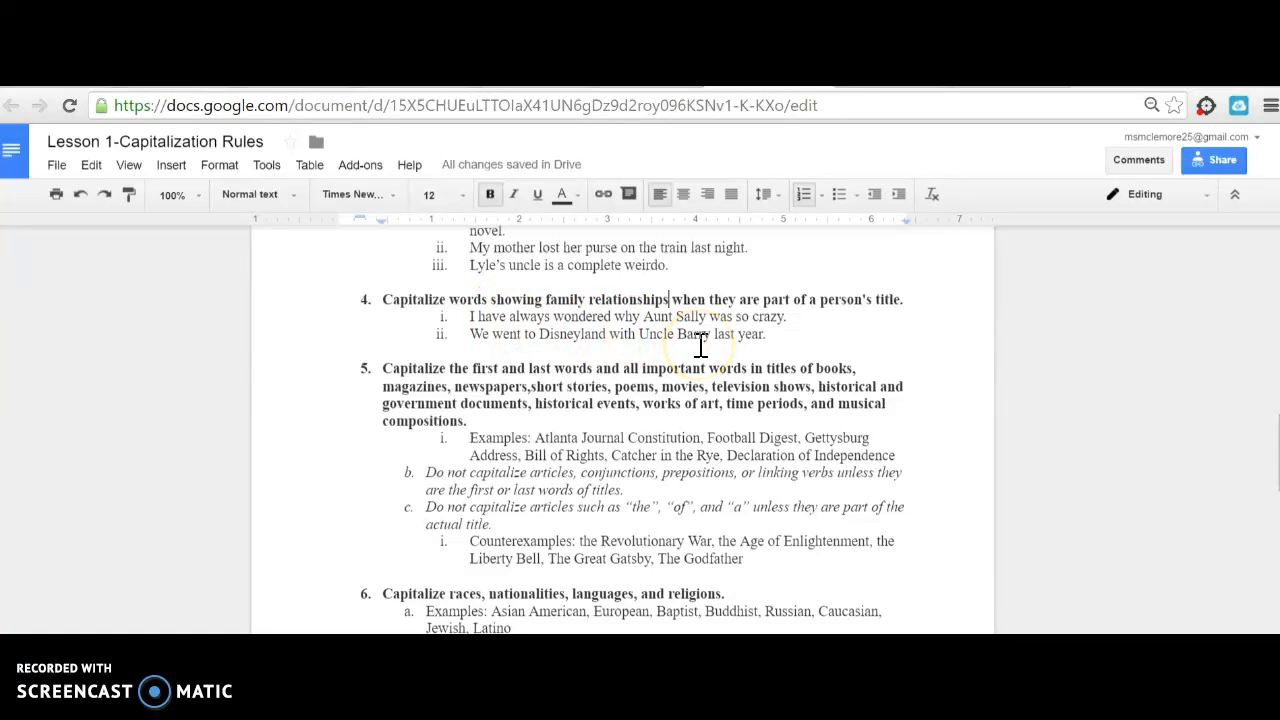
- Scroll past rule 5's heading down toward rule 8 on academic courses
scroll(down, 3)
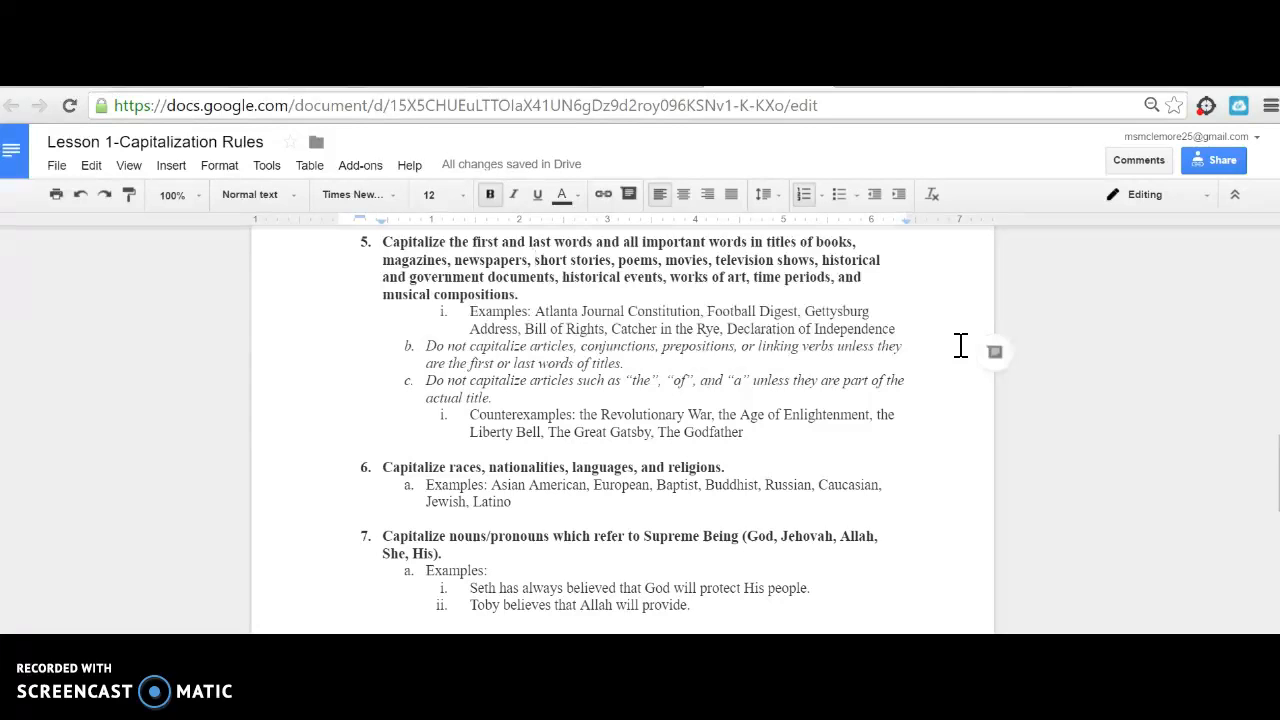
mouse_move(941, 387)
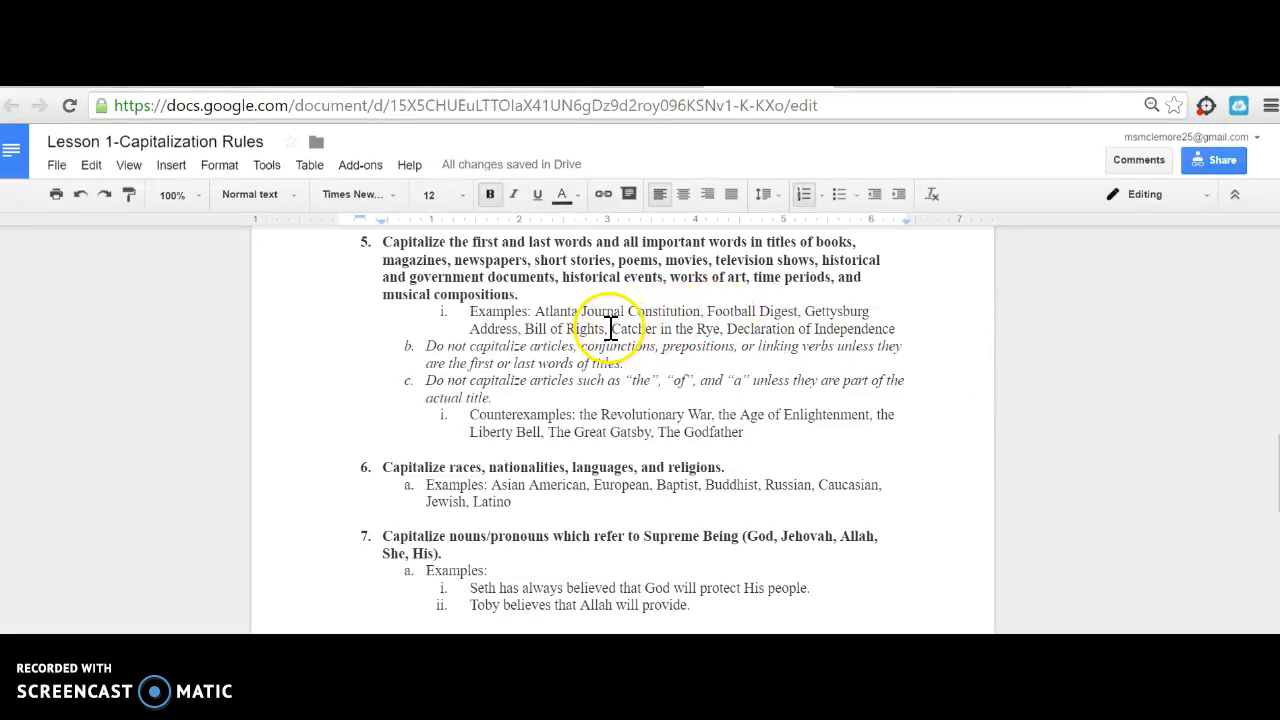
mouse_move(697, 378)
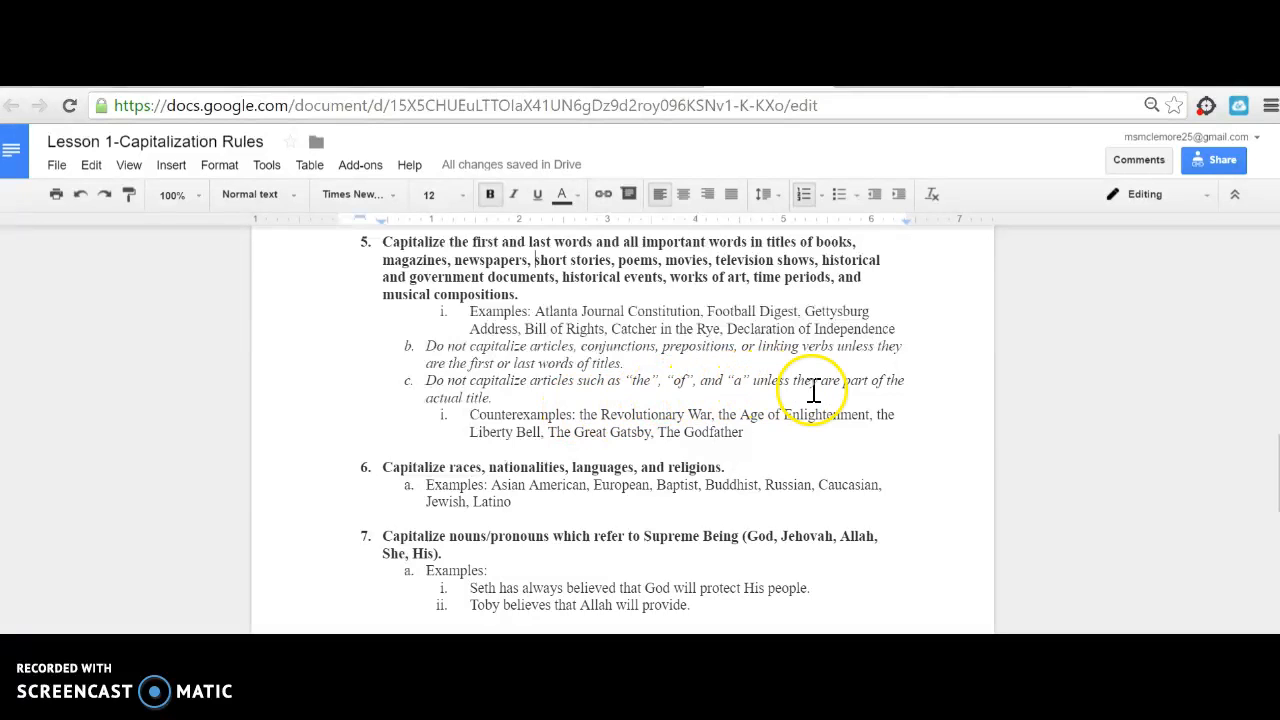
mouse_move(715, 417)
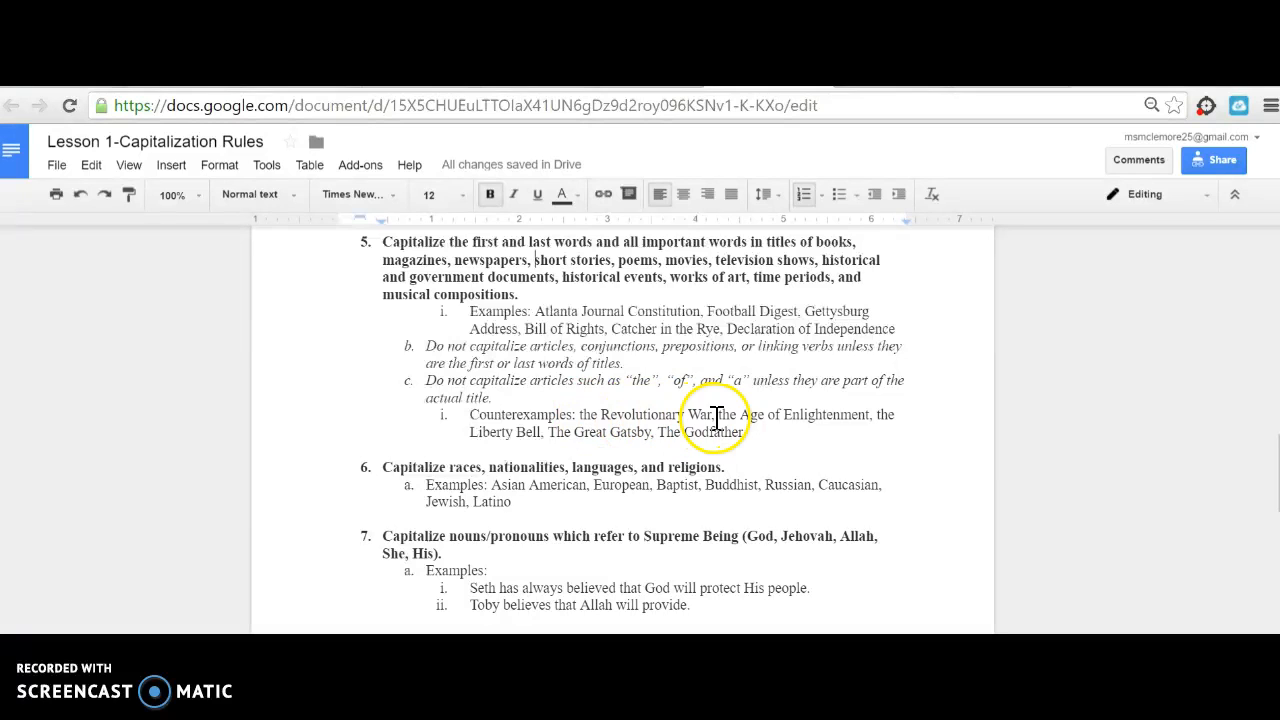
mouse_move(793, 408)
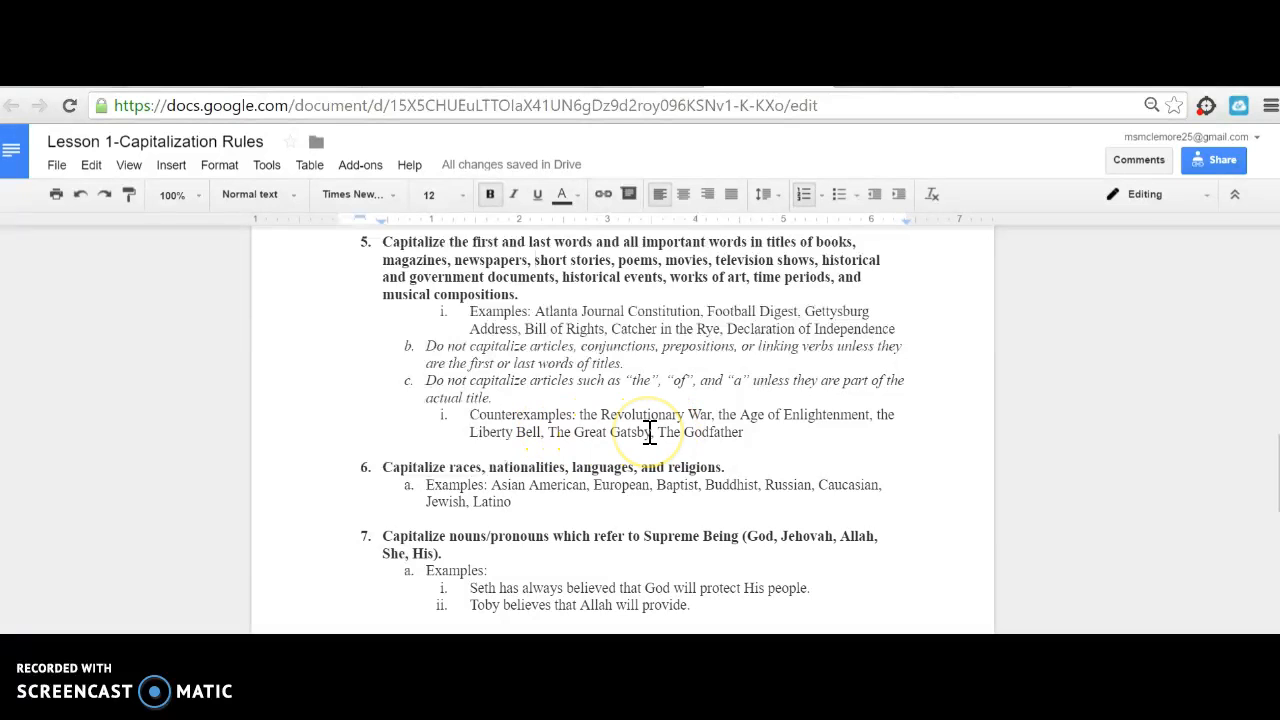
scroll(down, 3)
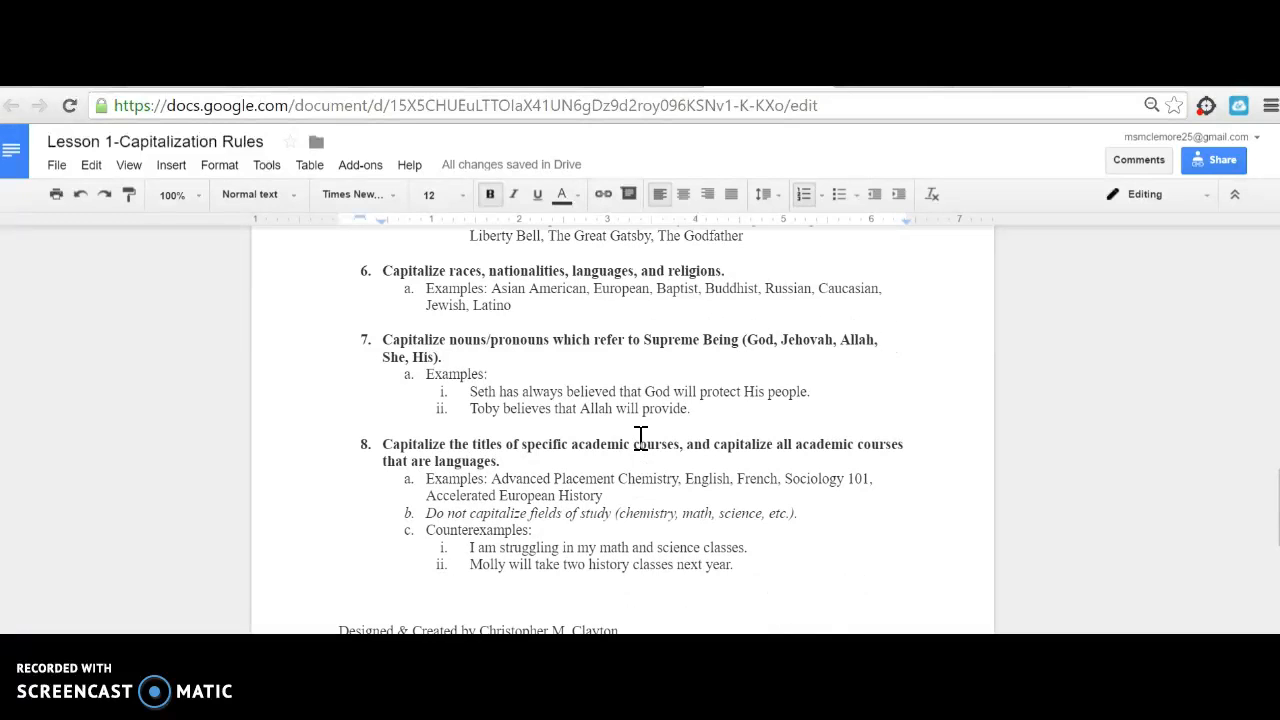
mouse_move(547, 330)
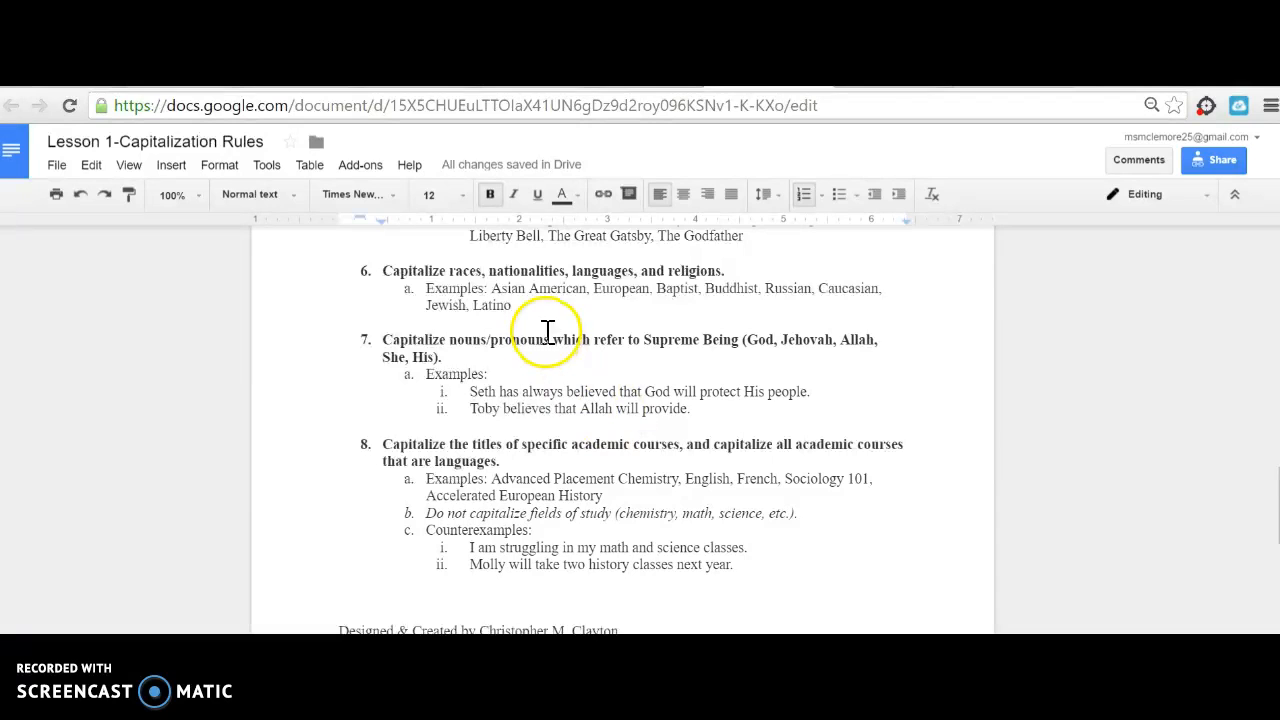
mouse_move(717, 327)
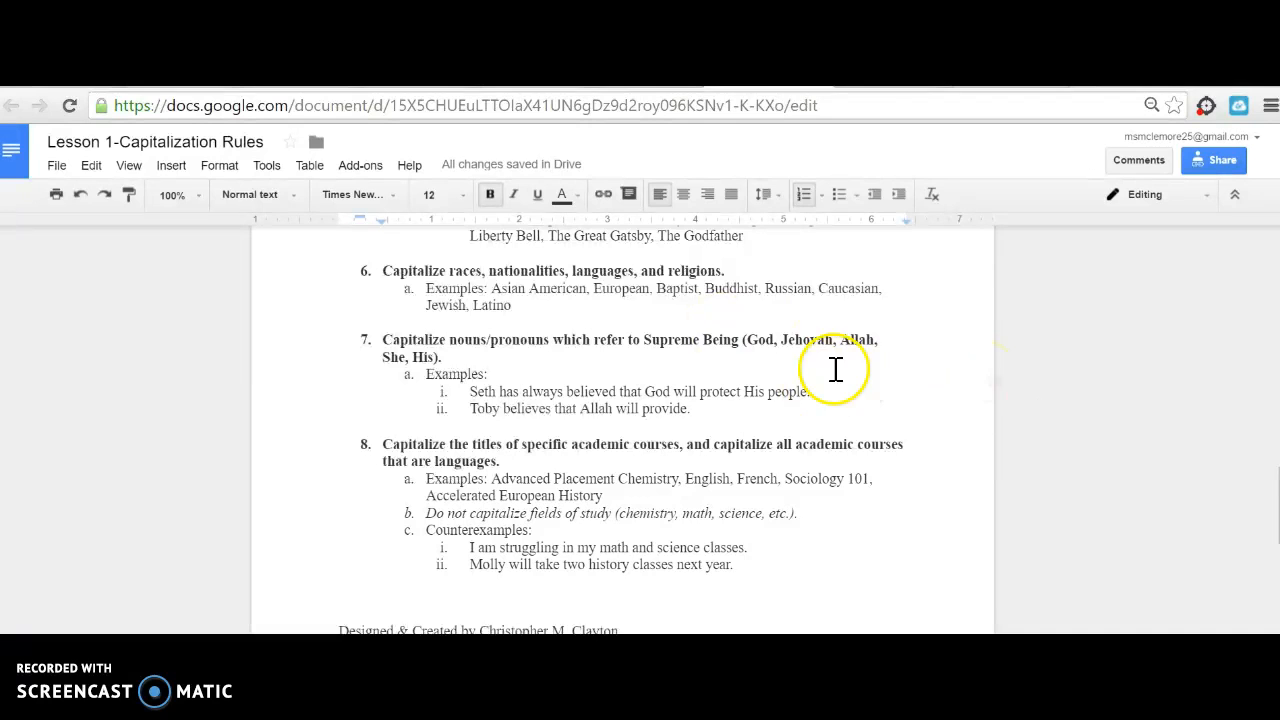
mouse_move(668, 415)
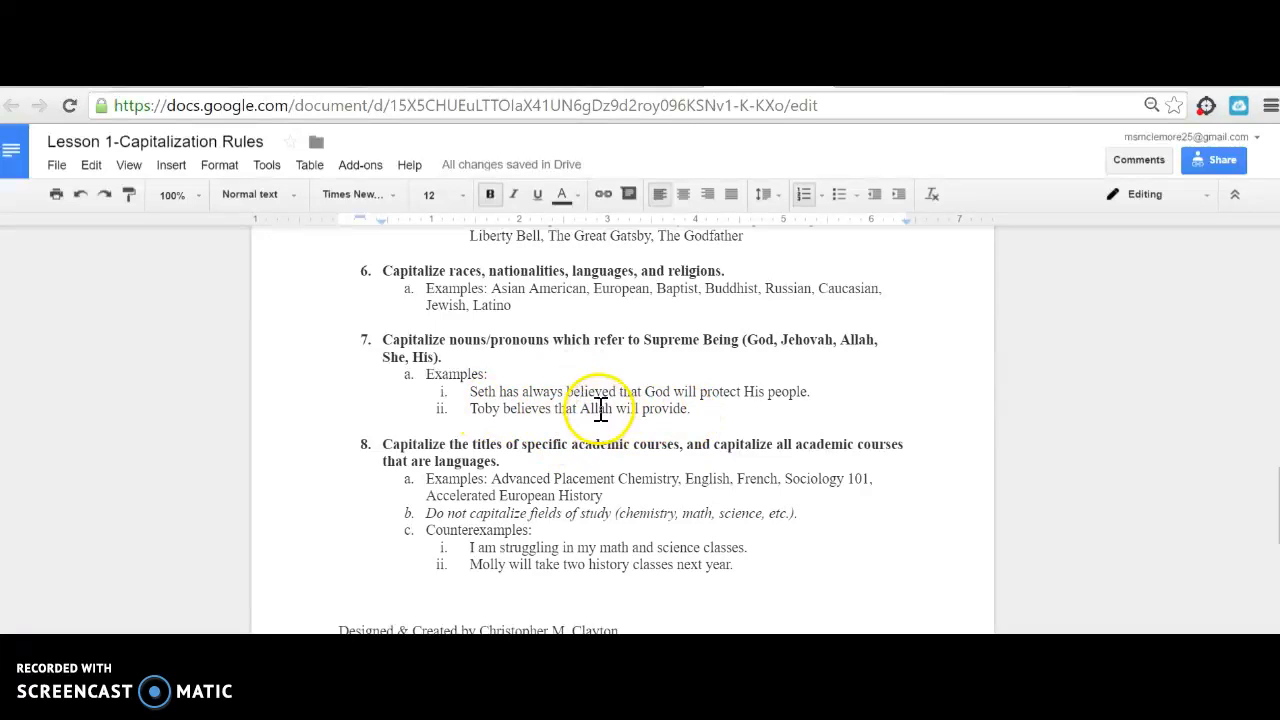
scroll(down, 3)
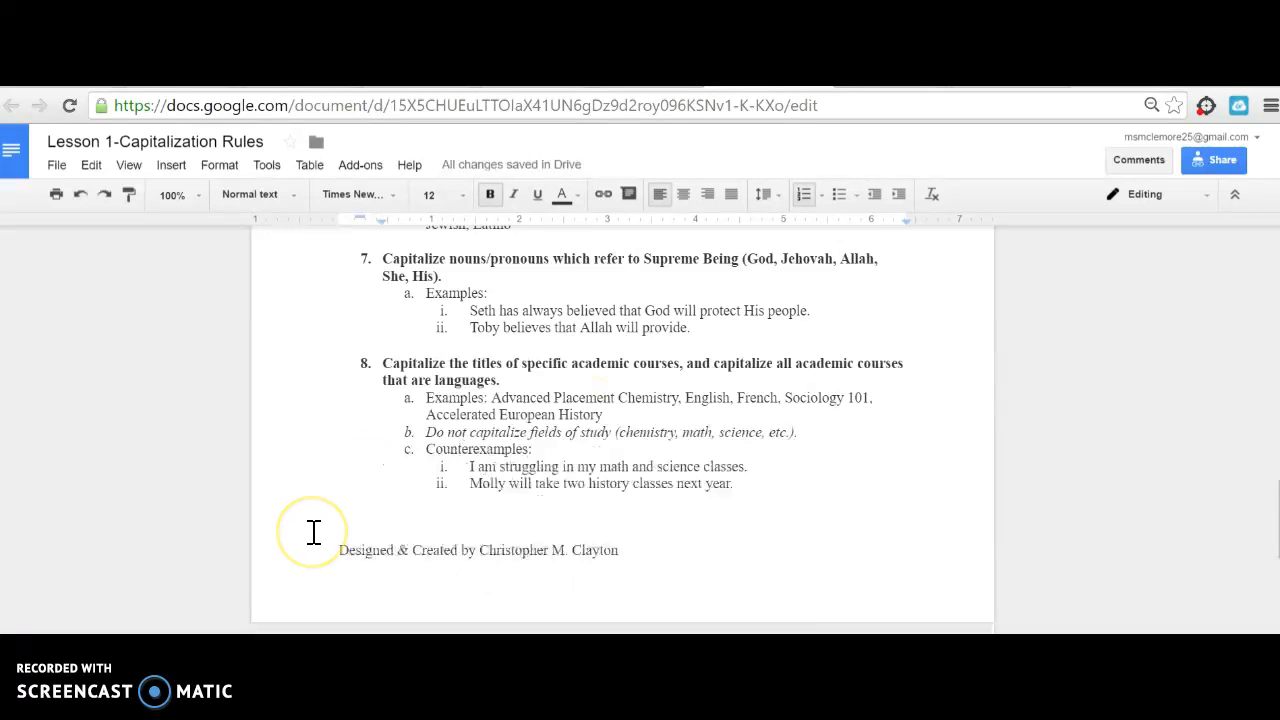
scroll(down, 3)
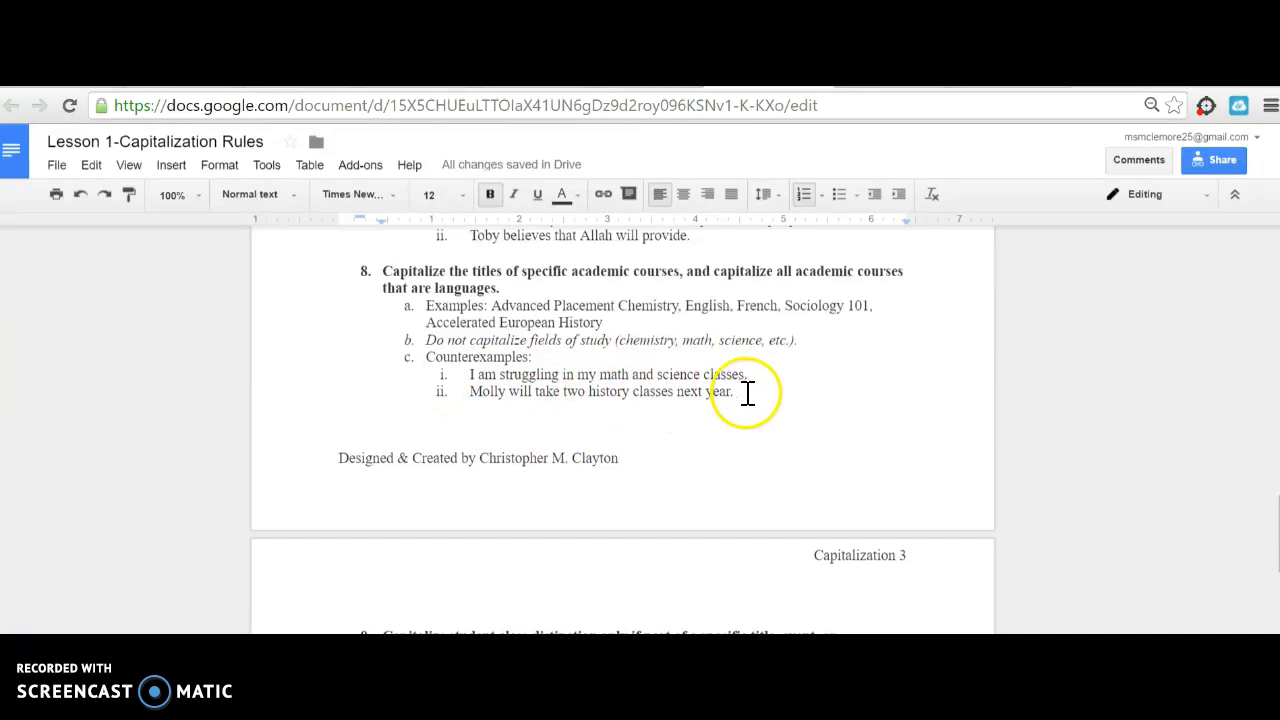
mouse_move(616, 472)
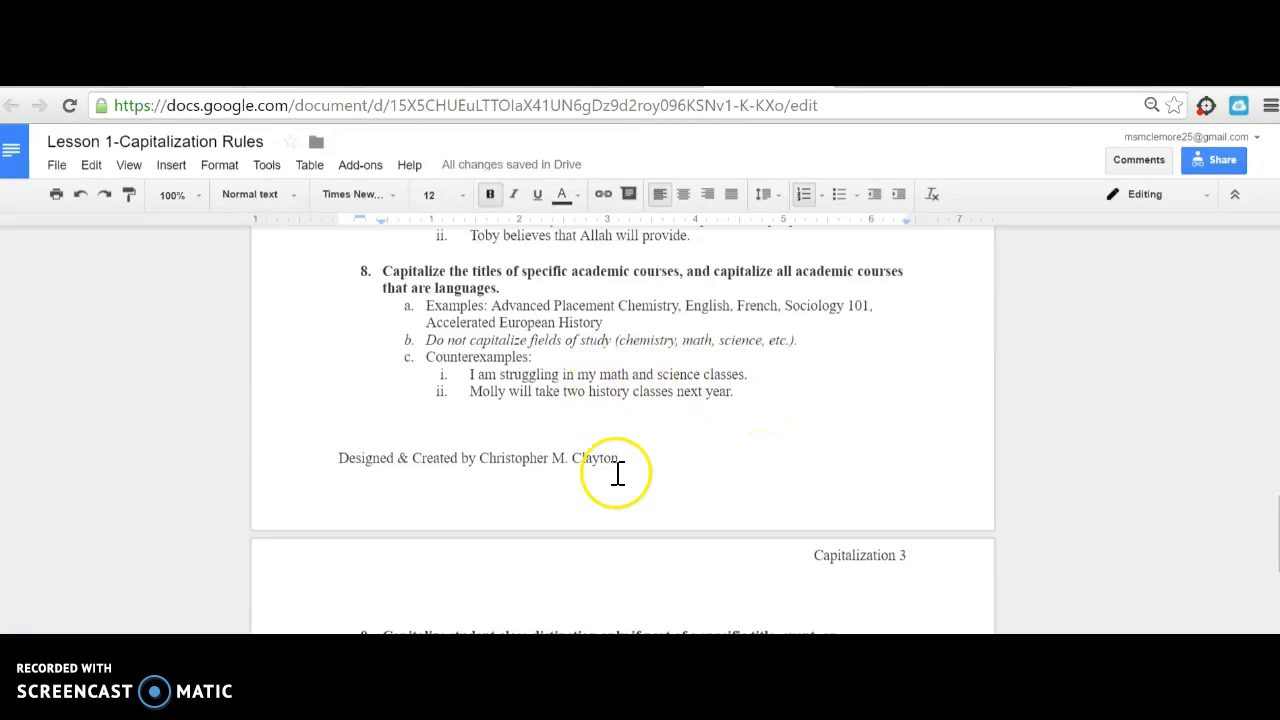
scroll(down, 3)
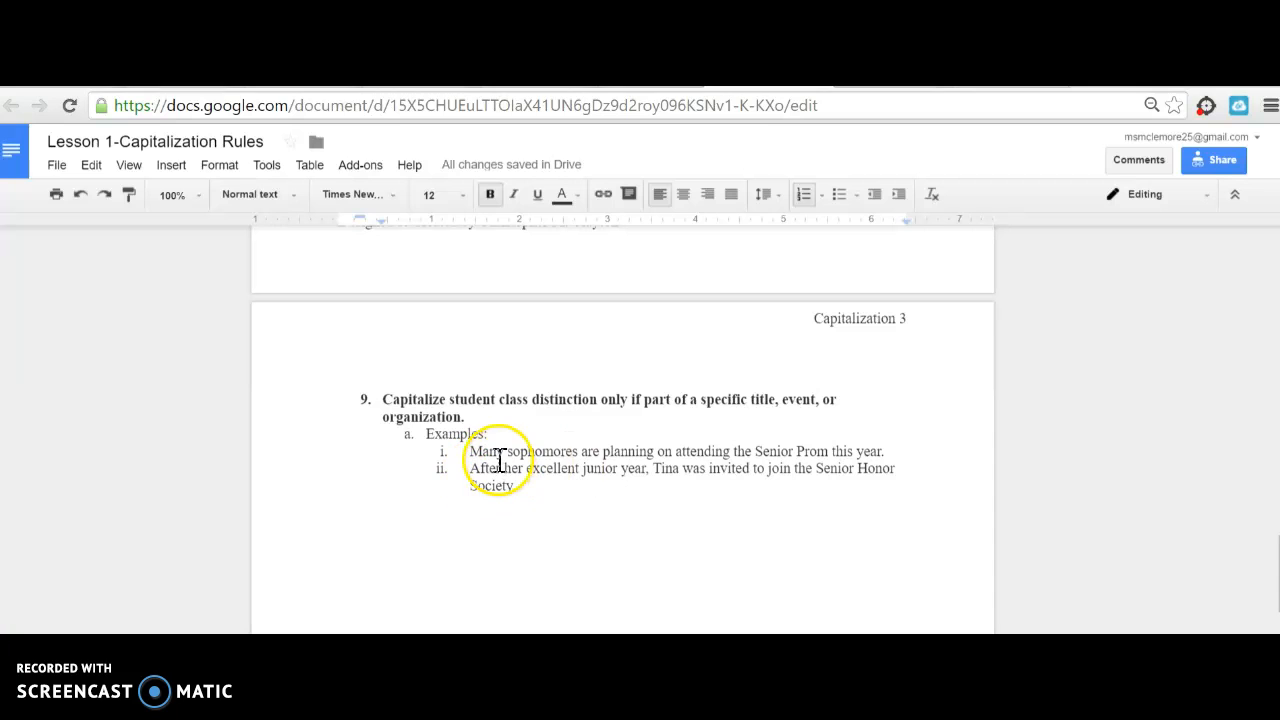
mouse_move(788, 477)
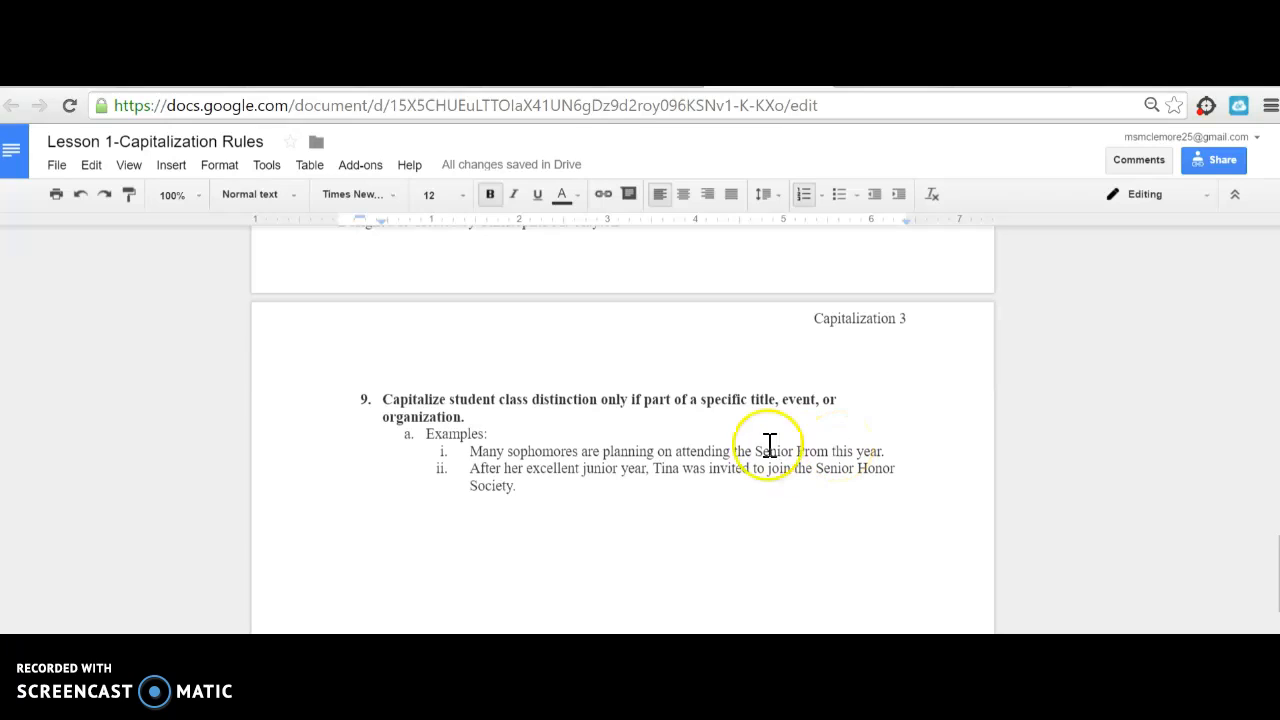
mouse_move(588, 505)
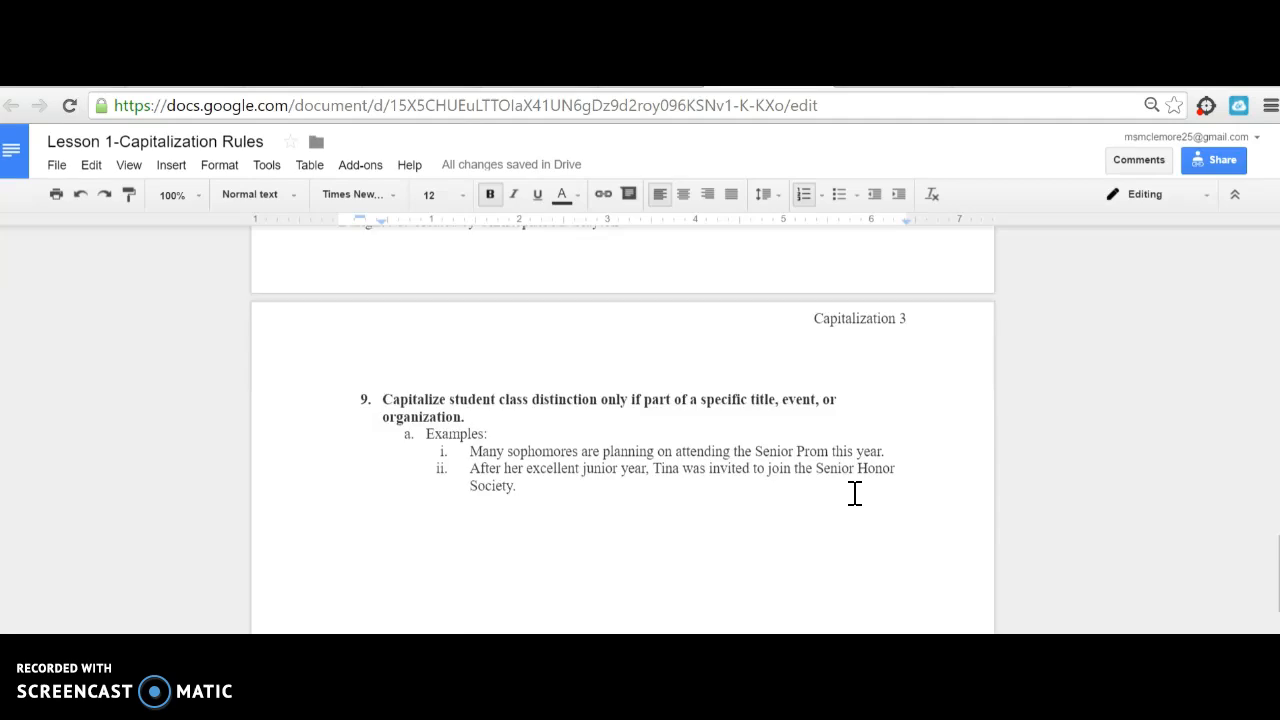
- Scroll back up while reviewing rule 9 on page 3
scroll(up, 3)
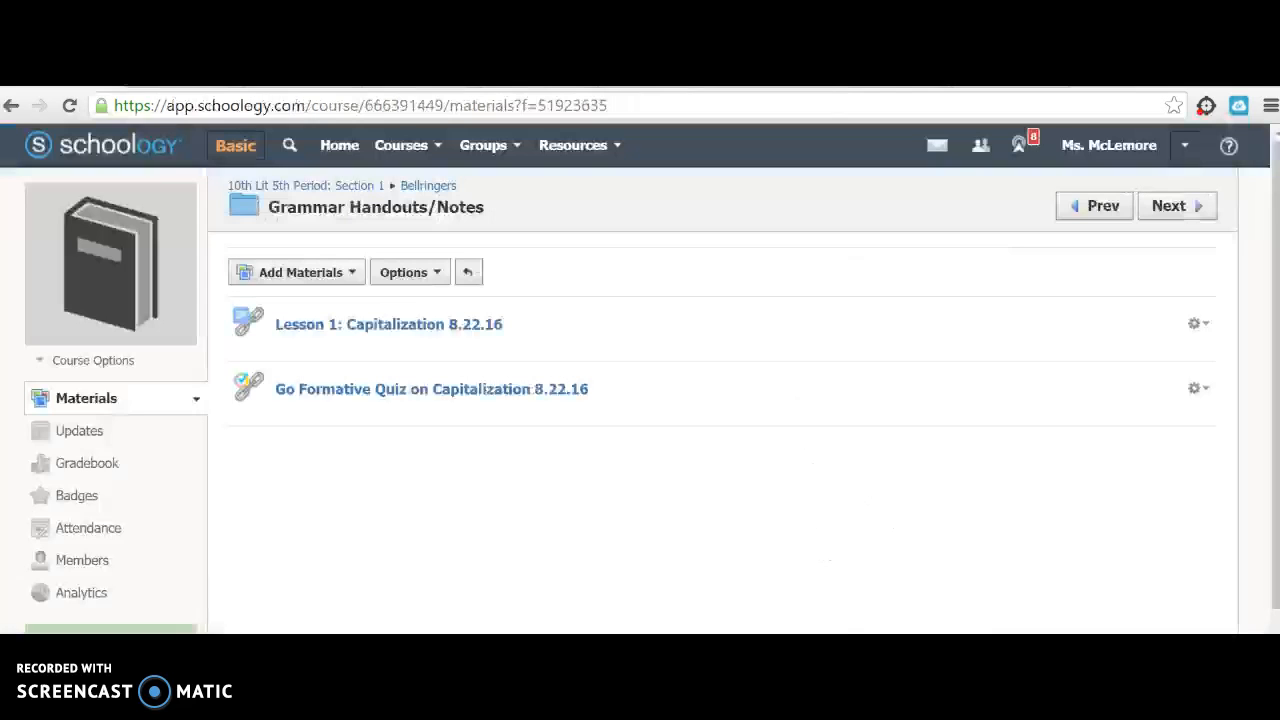
- Glance at the capitalization notes, switch back to Schoology, and open the Bellringers breadcrumb
click(388, 324)
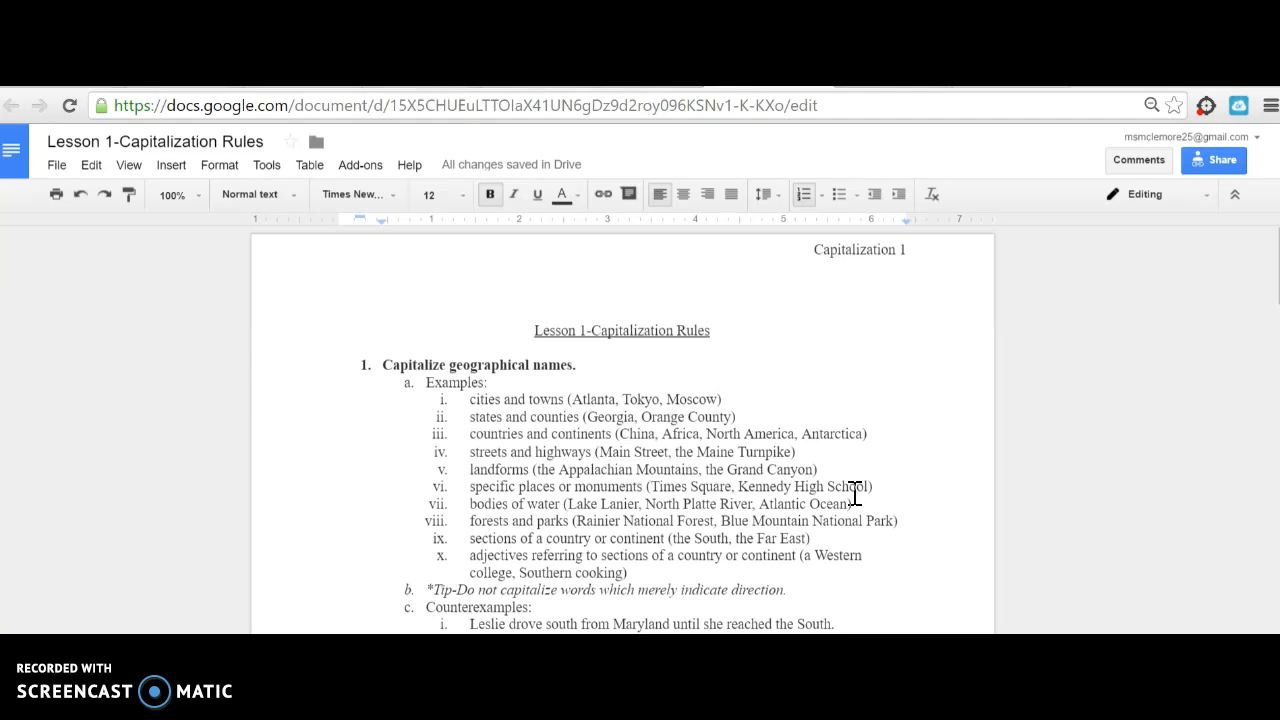
click(12, 105)
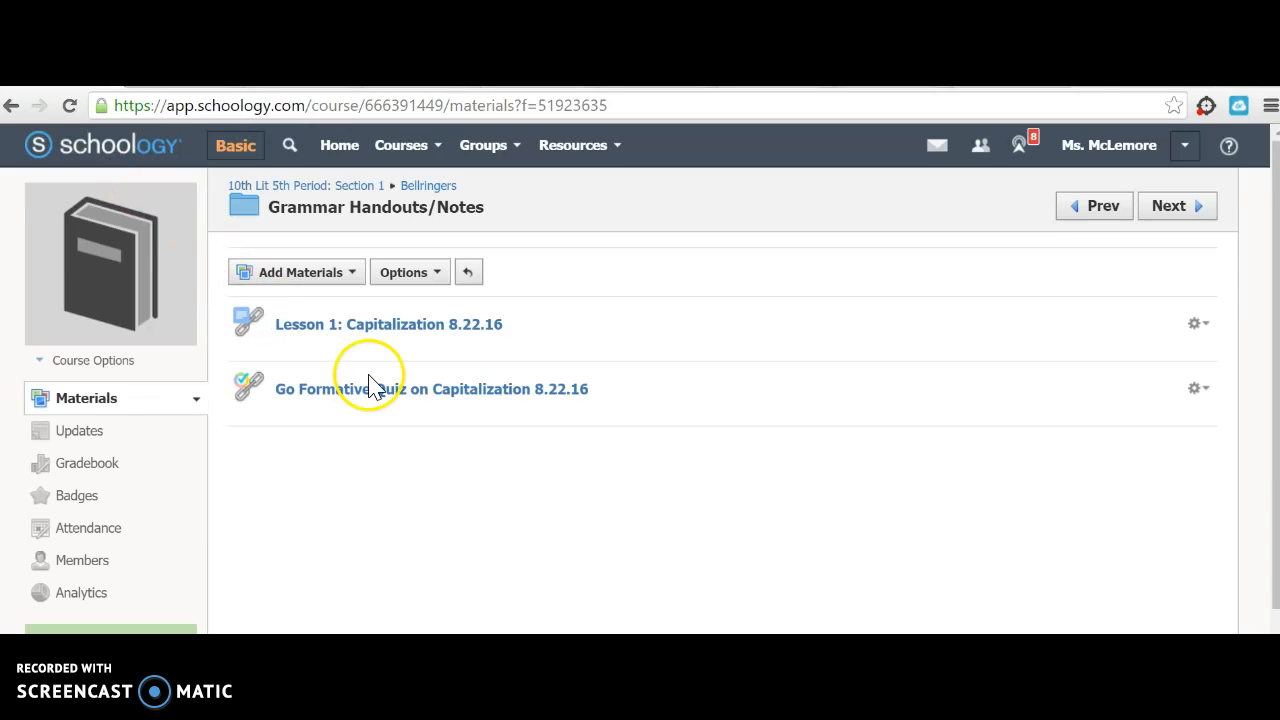
click(428, 185)
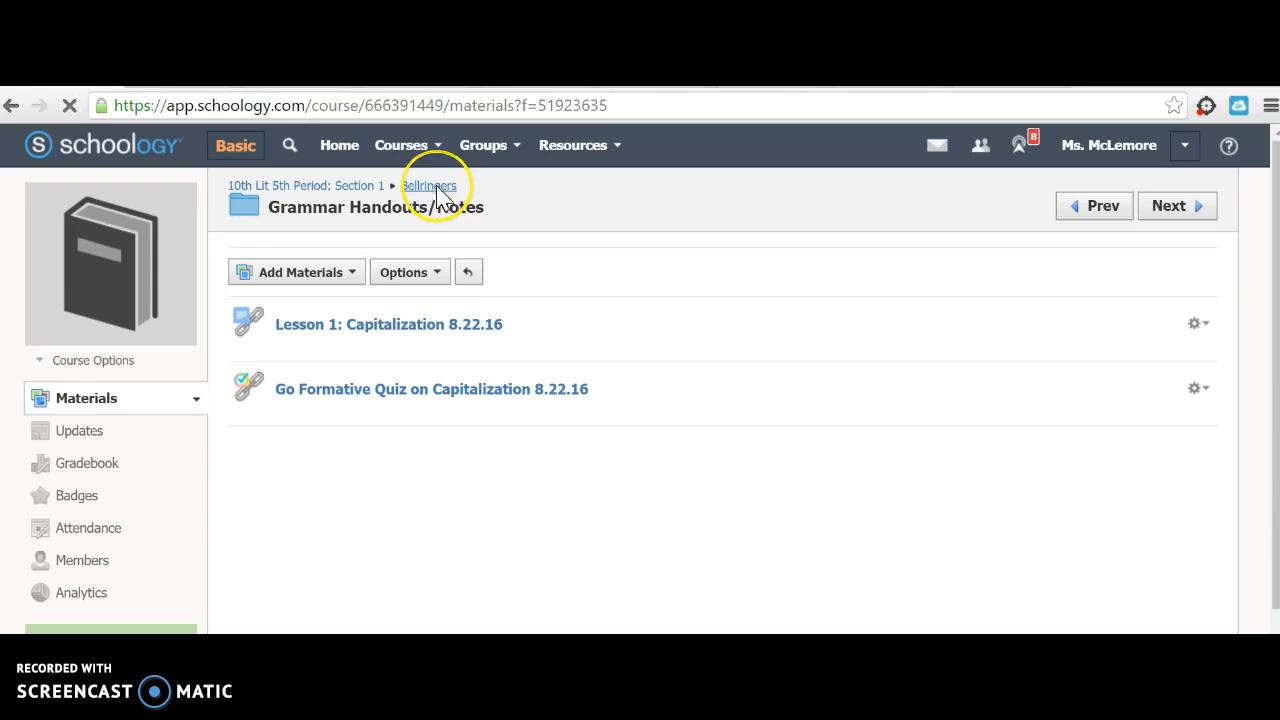